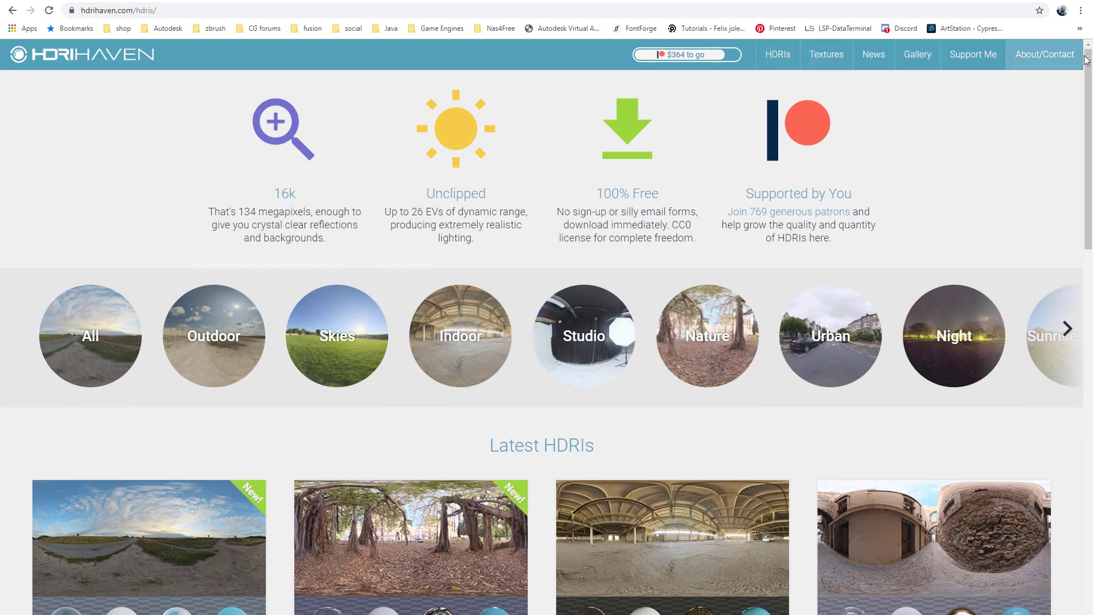
Step: Request the 16k HDR download of Evening Road 01 from HDRI Haven
scroll(down, 3)
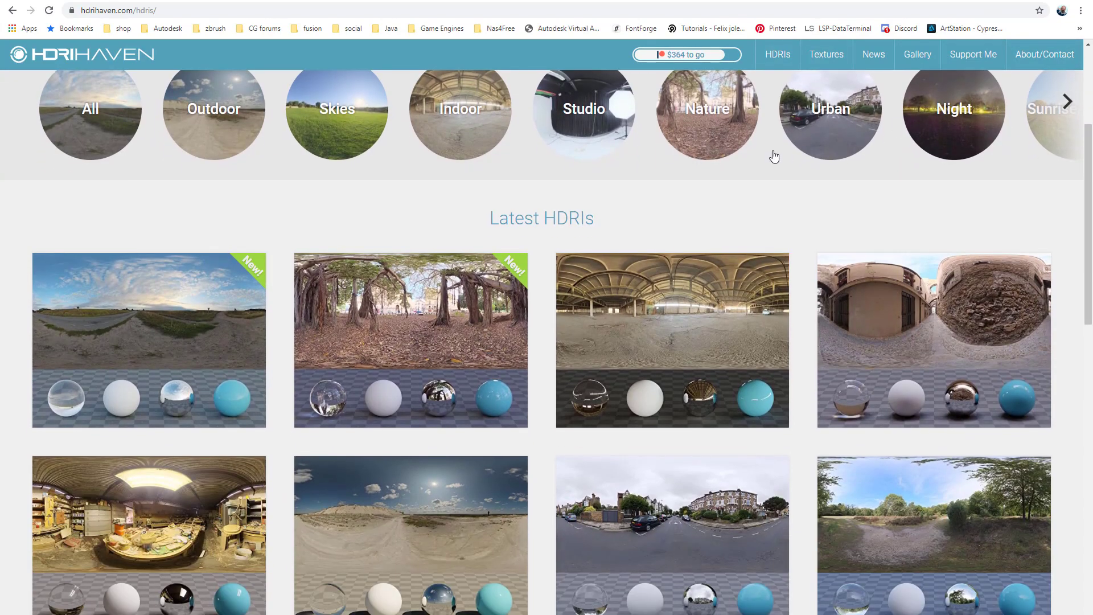
mouse_move(802, 147)
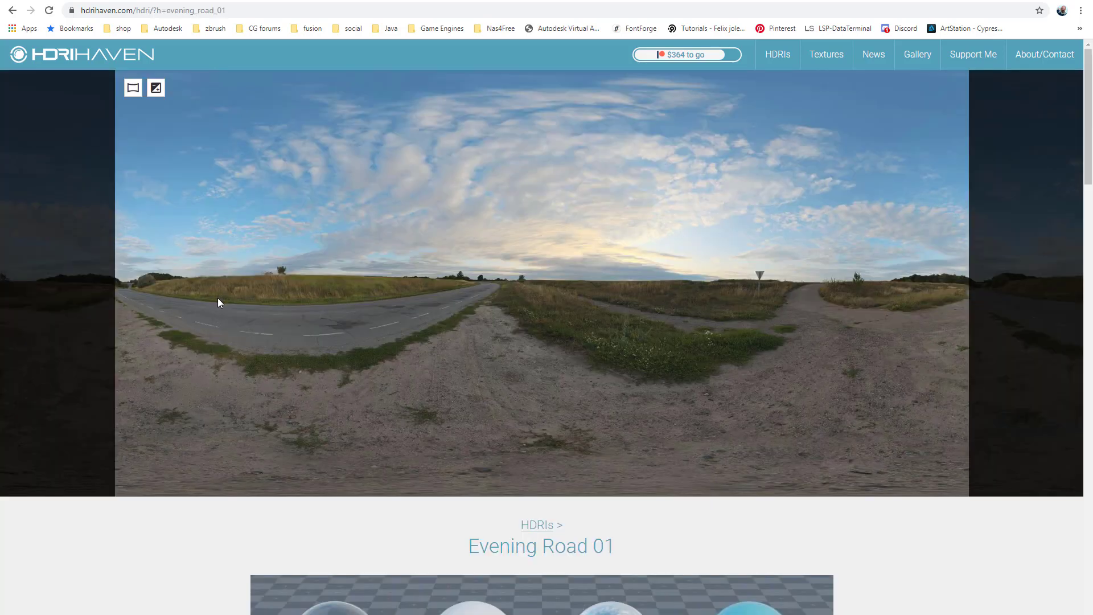
scroll(down, 3)
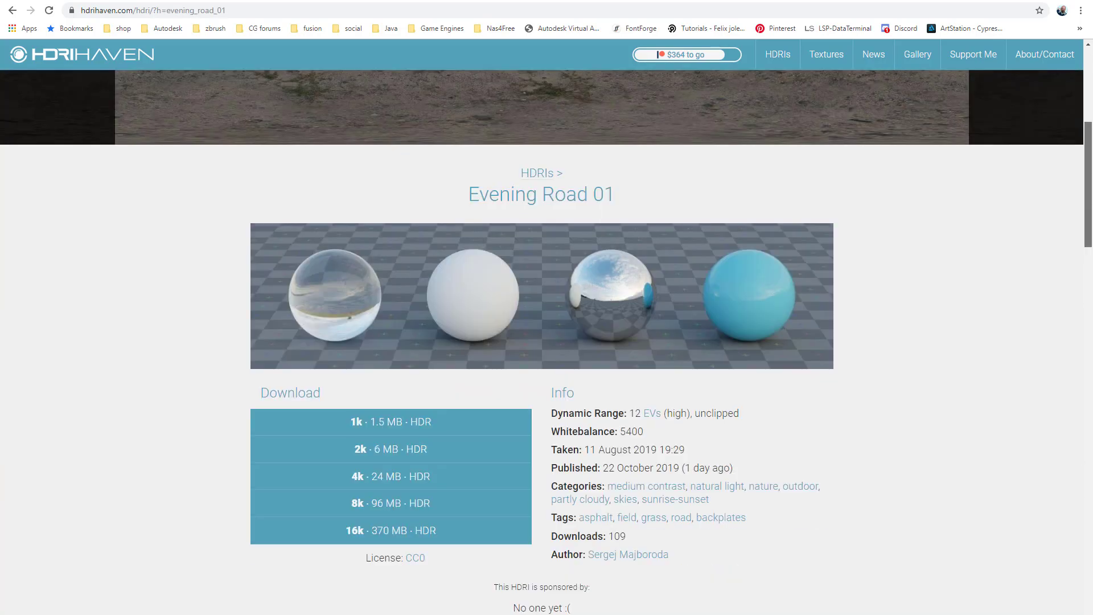
scroll(down, 3)
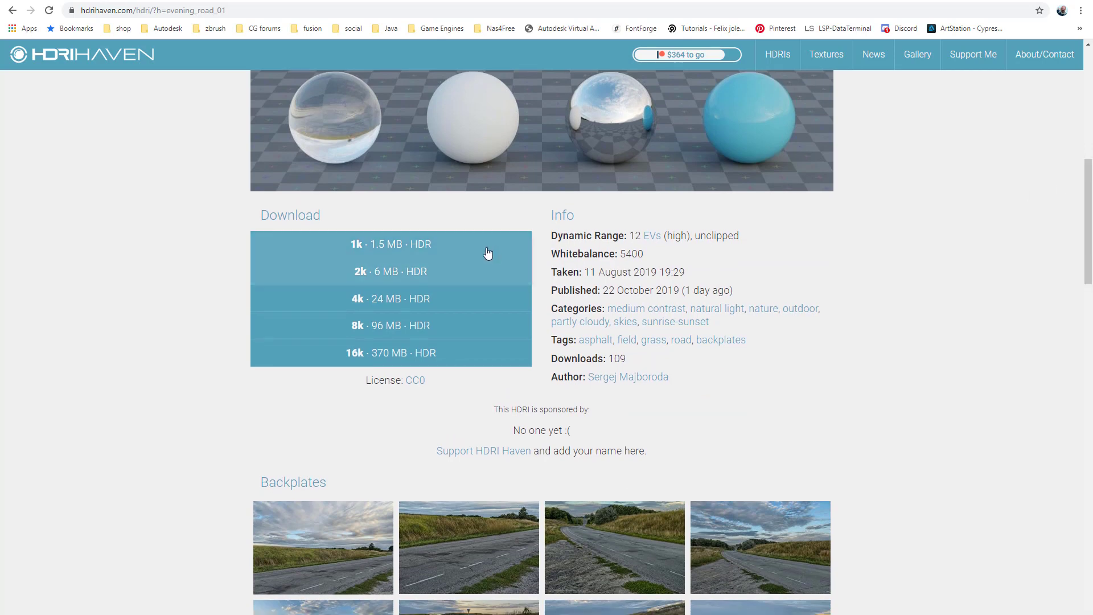
mouse_move(419, 253)
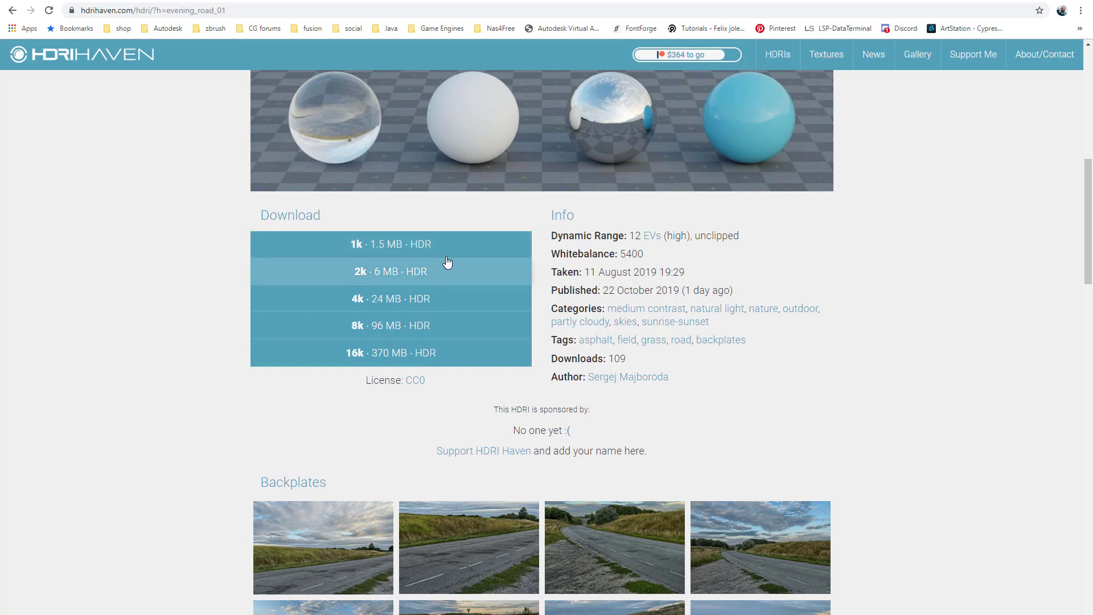
mouse_move(420, 347)
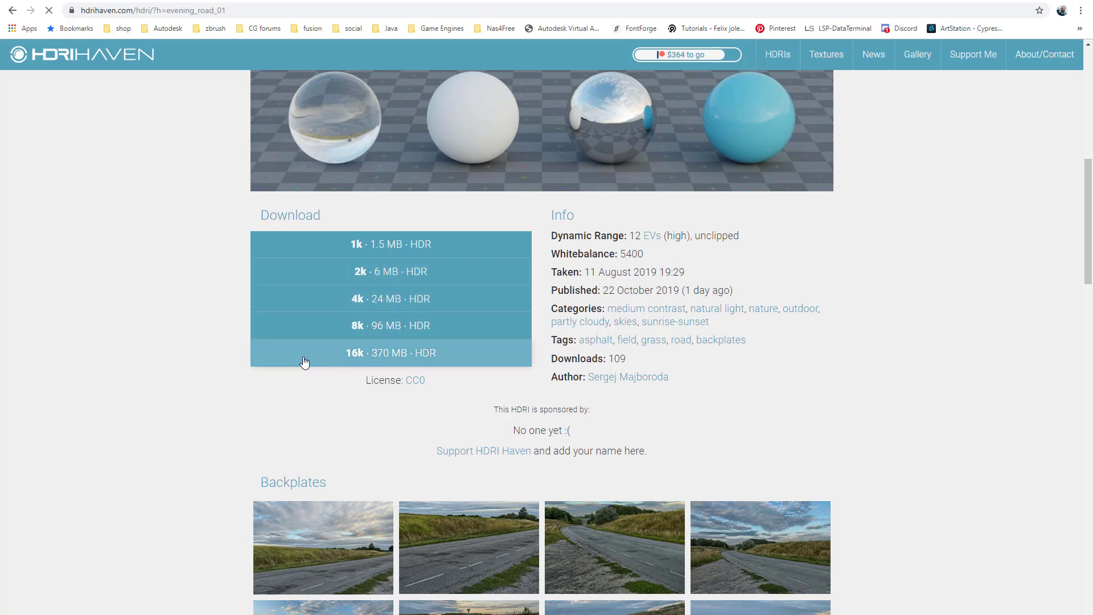
click(391, 271)
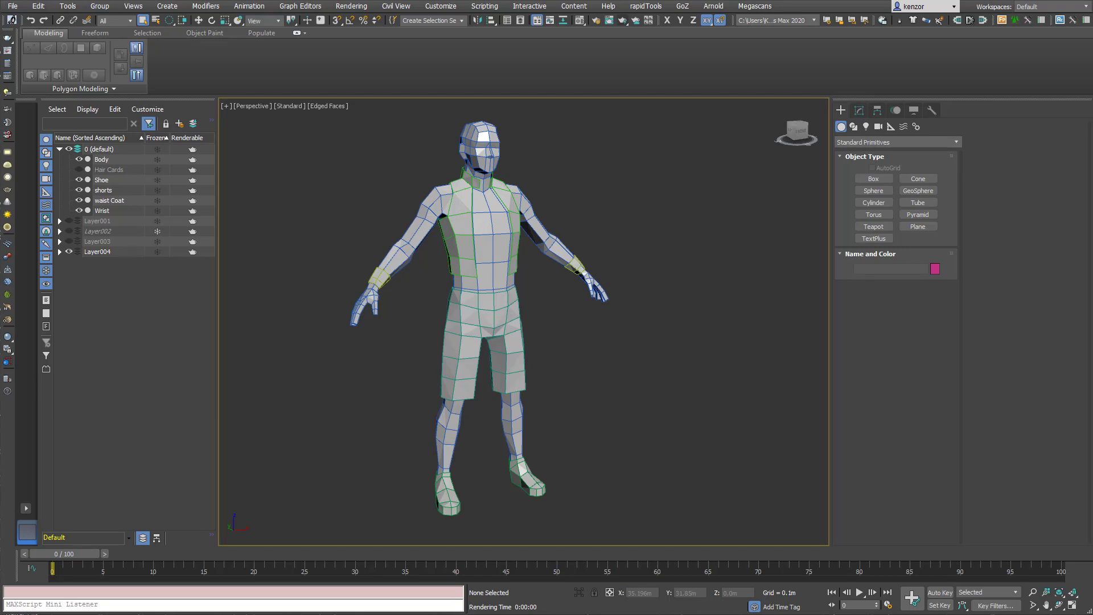
mouse_move(639, 64)
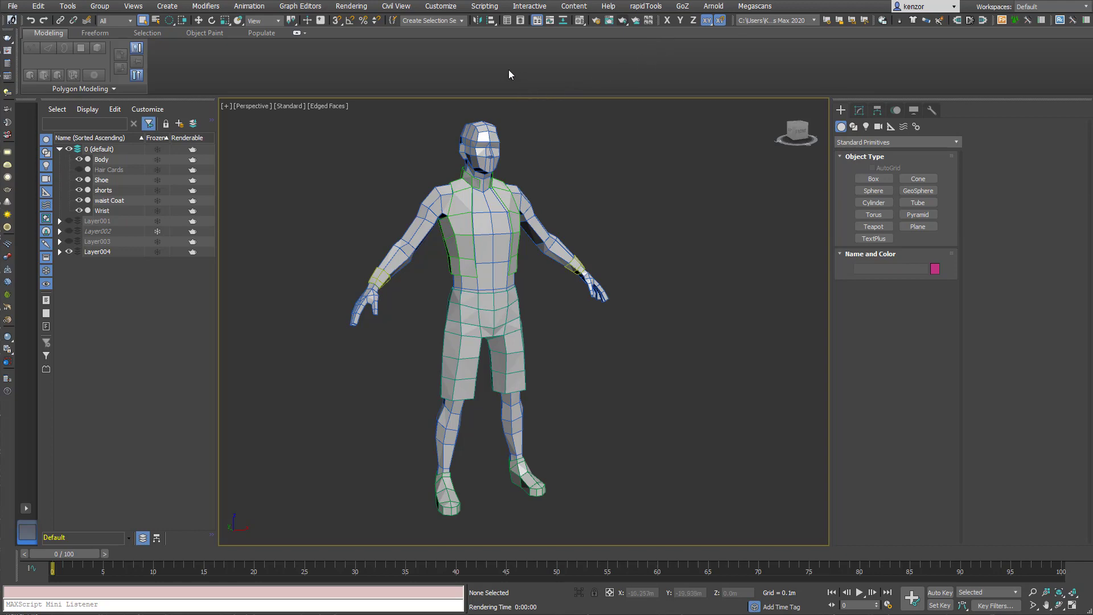
mouse_move(759, 59)
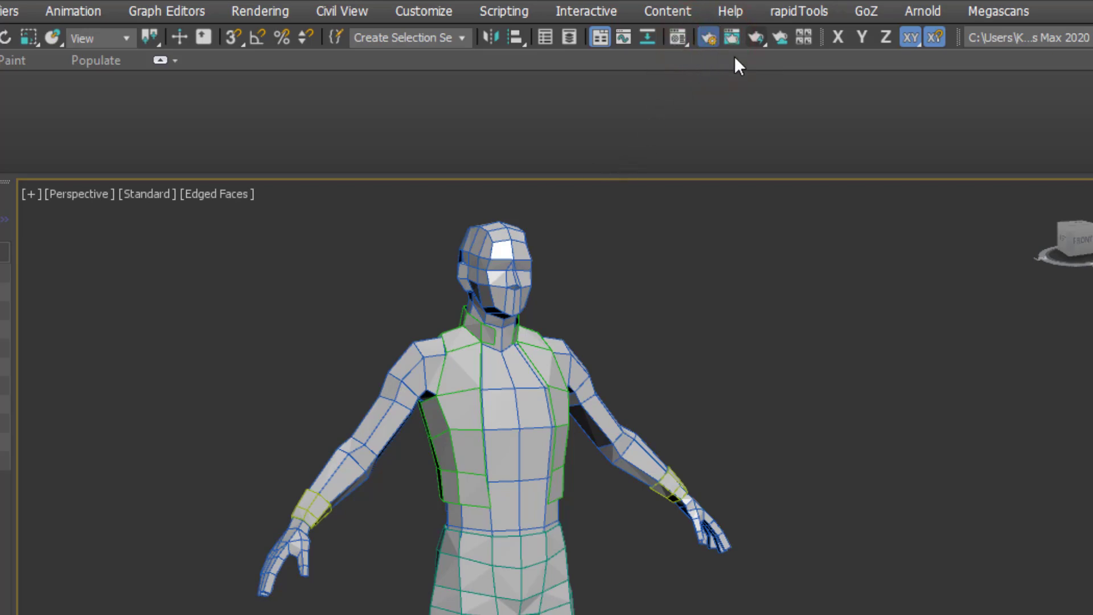
Step: Set the Arnold render target to ActiveShade Mode in Render Setup and close it
click(708, 38)
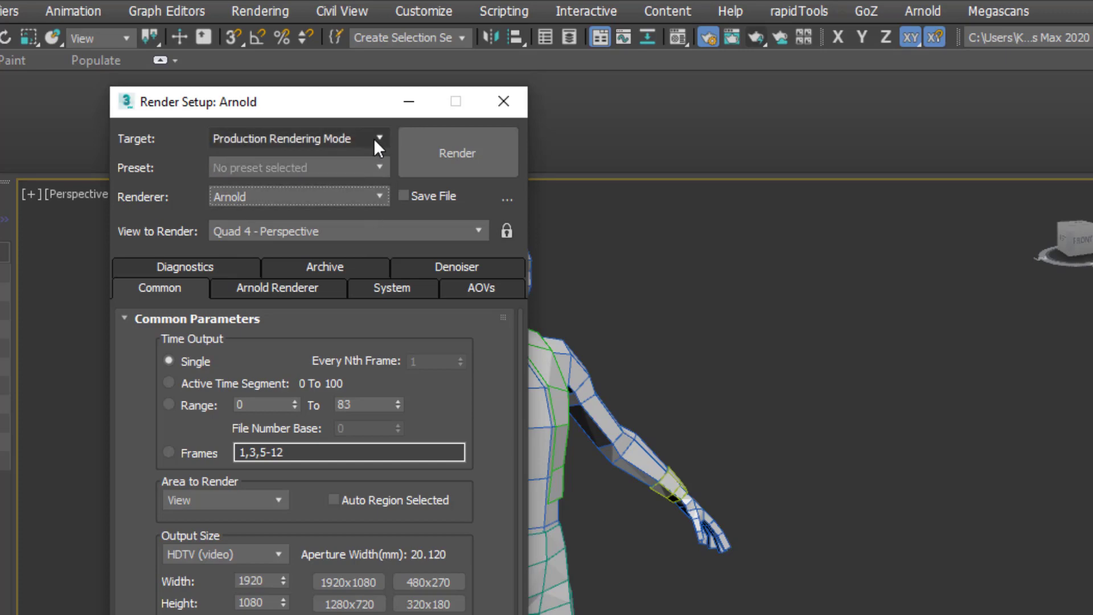
click(378, 138)
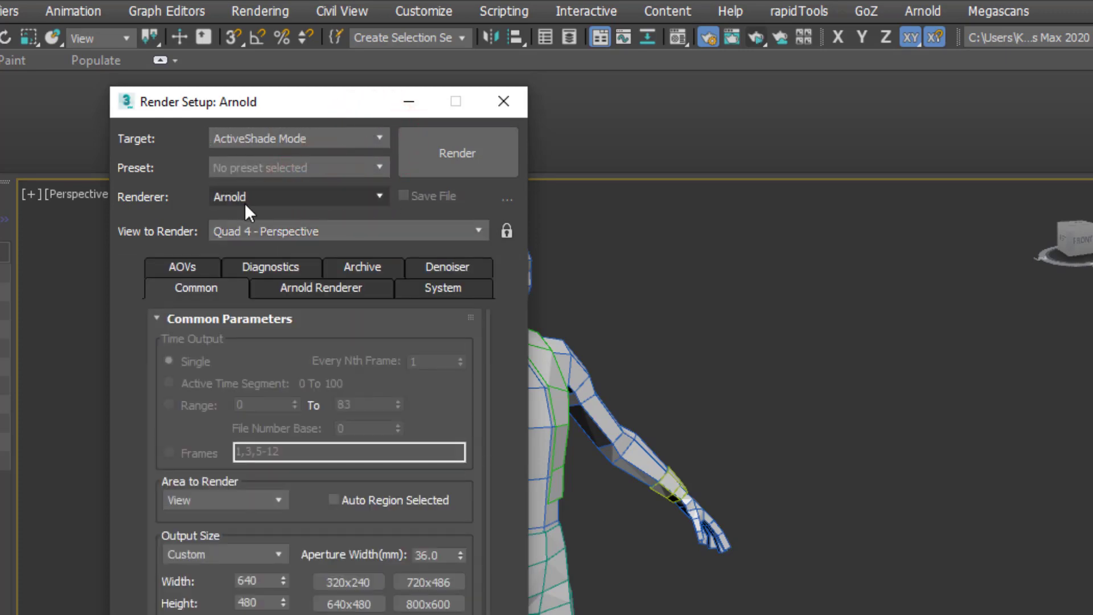
mouse_move(320, 201)
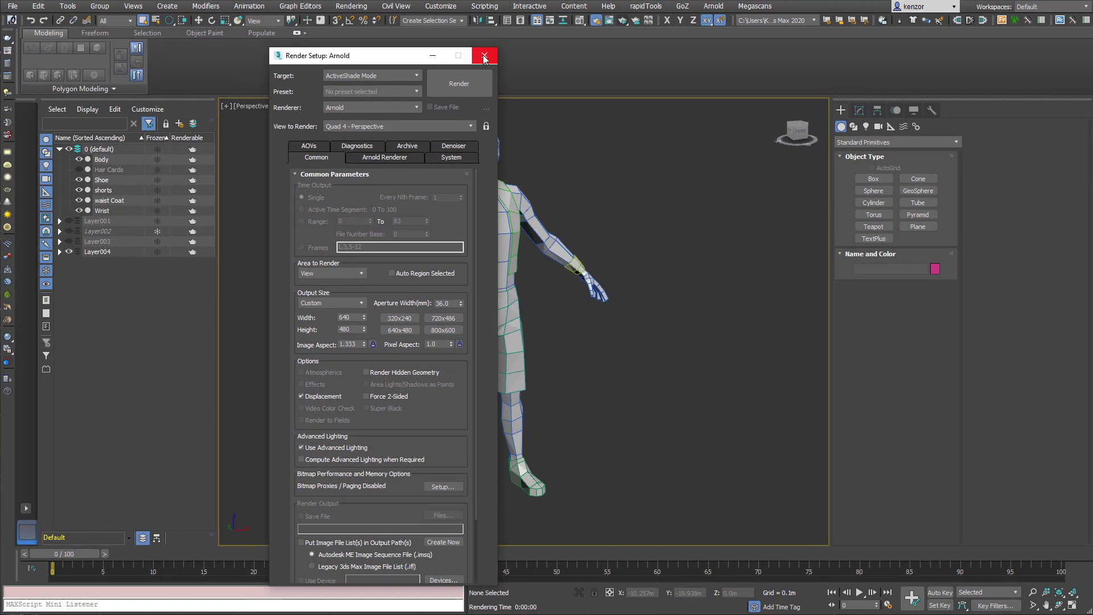
click(485, 55)
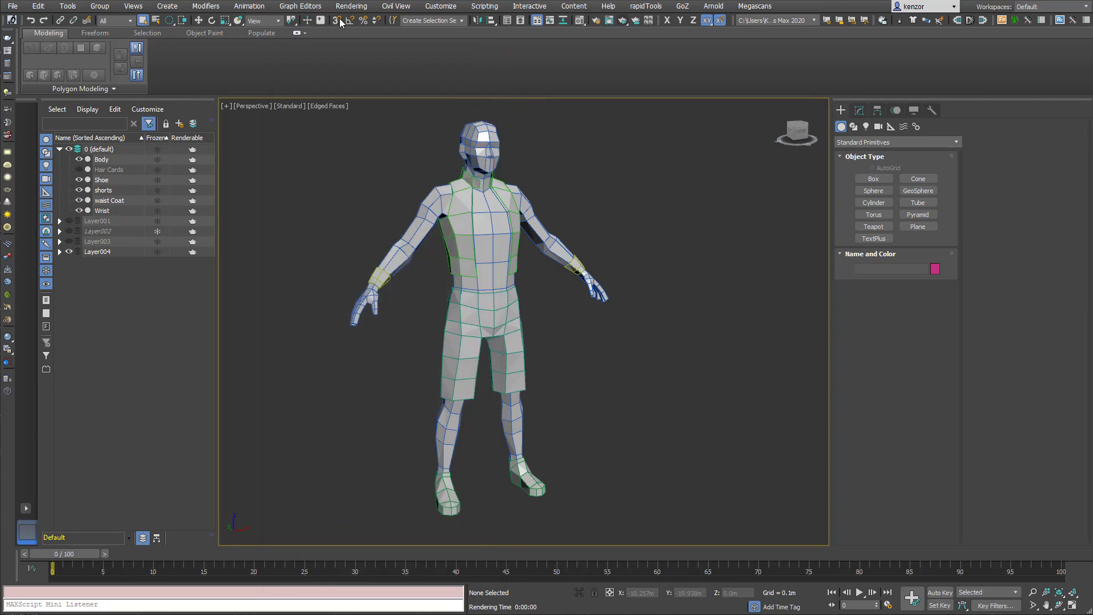
Step: Load evening_road_01_2k.hdr into the Environment Map slot, accepting the HDRI load settings
click(351, 7)
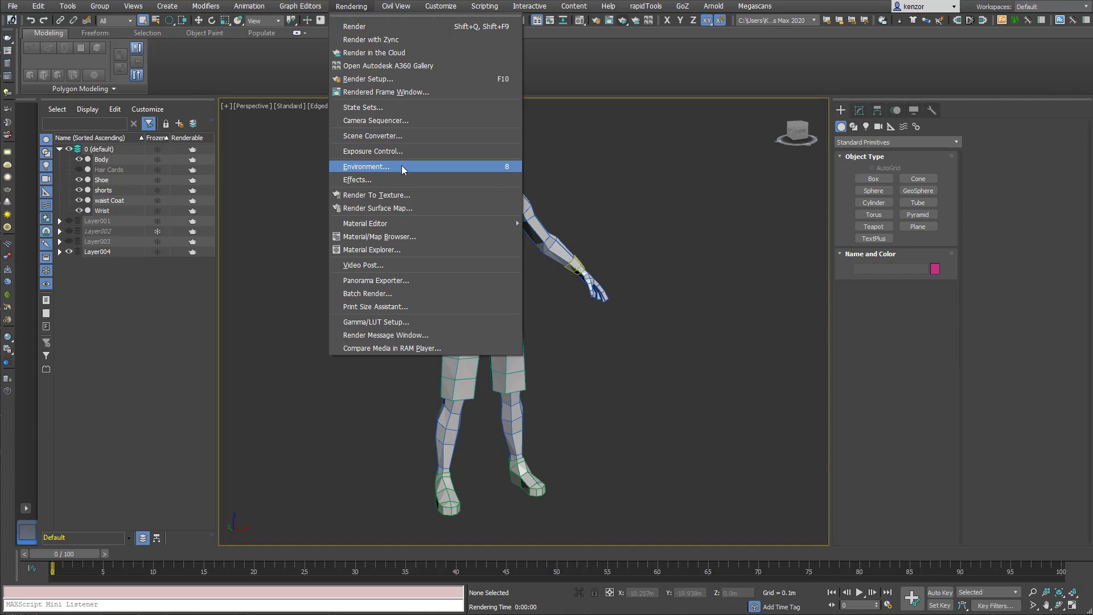
click(366, 166)
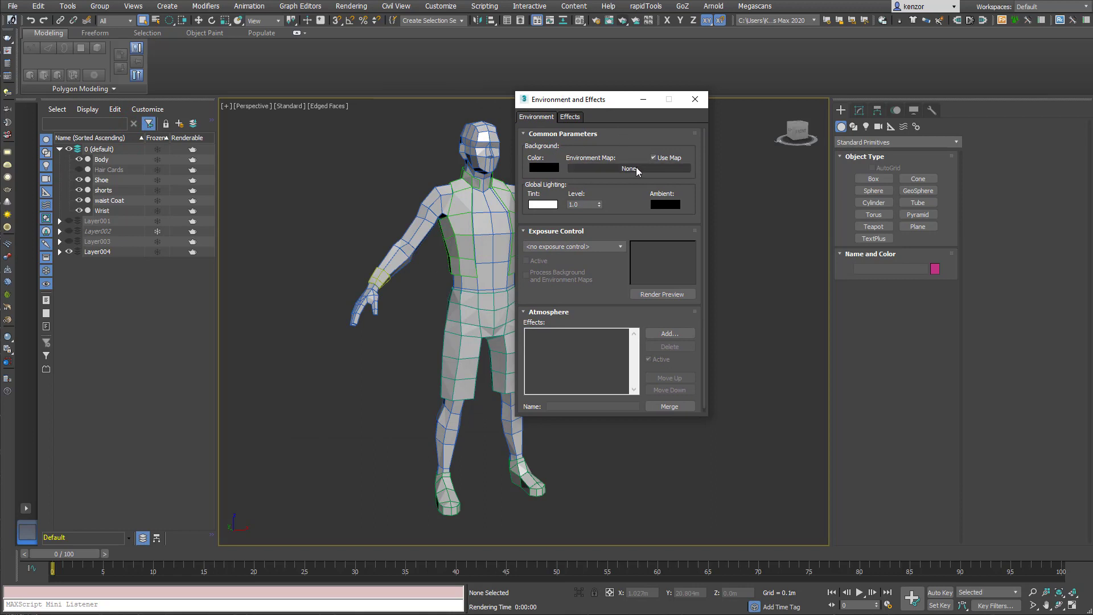
click(626, 169)
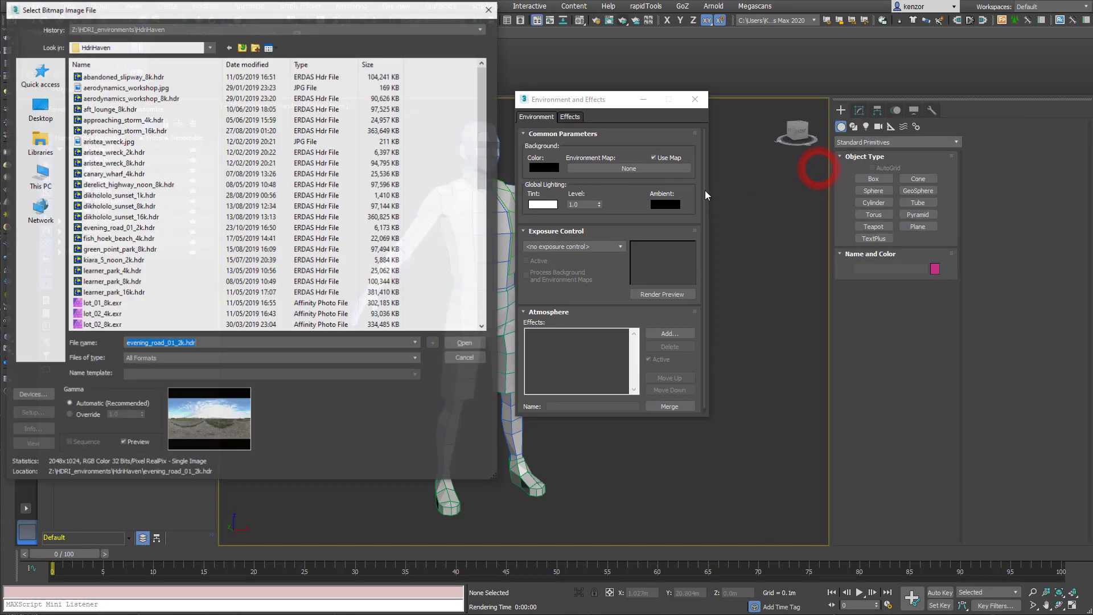
click(119, 260)
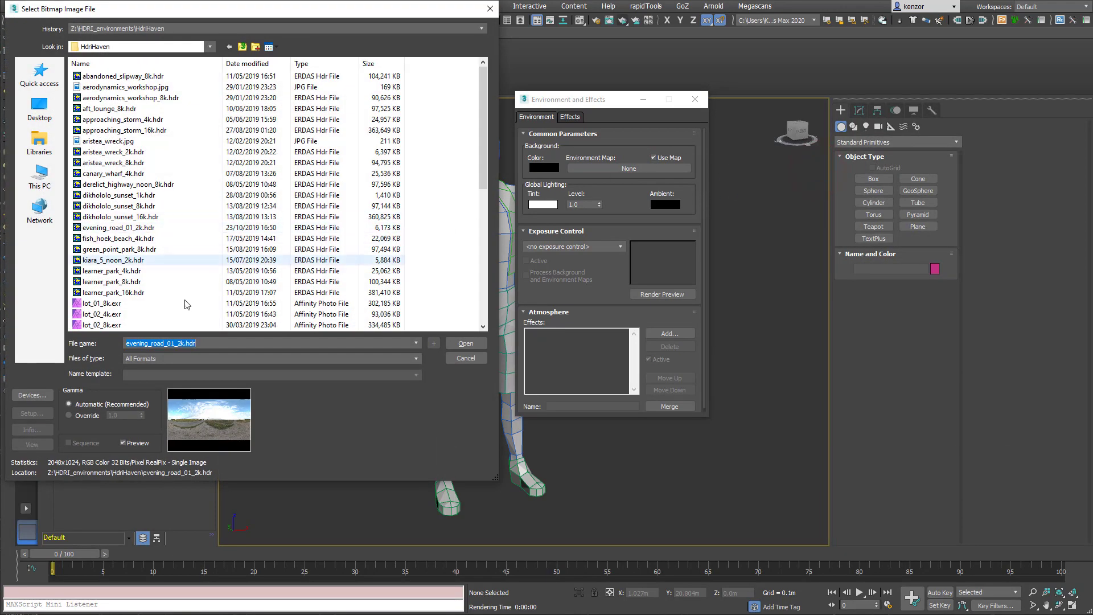
click(101, 302)
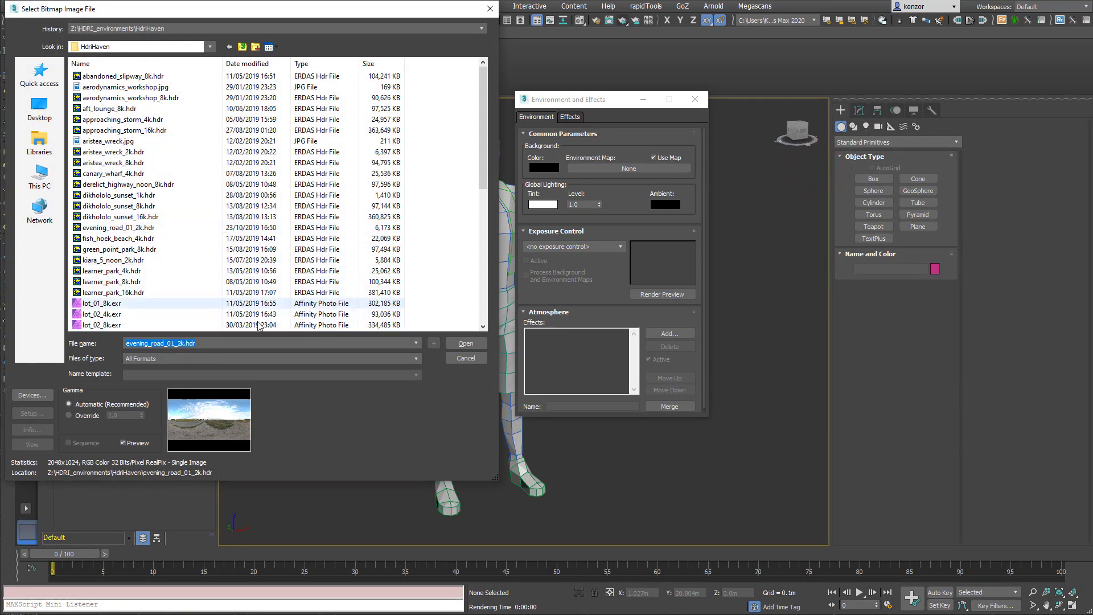
click(465, 342)
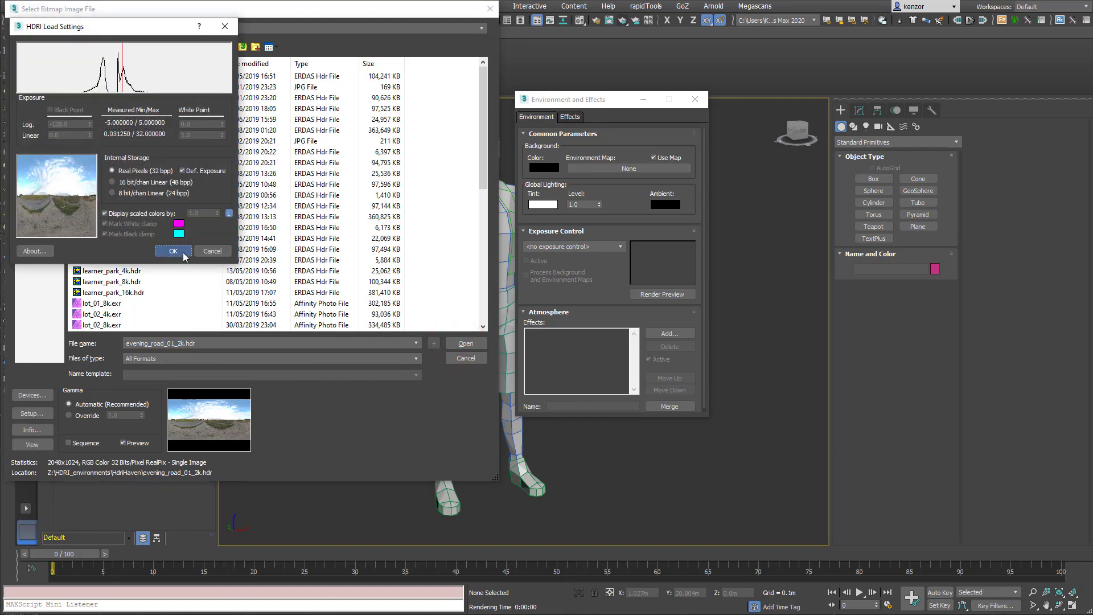
click(171, 251)
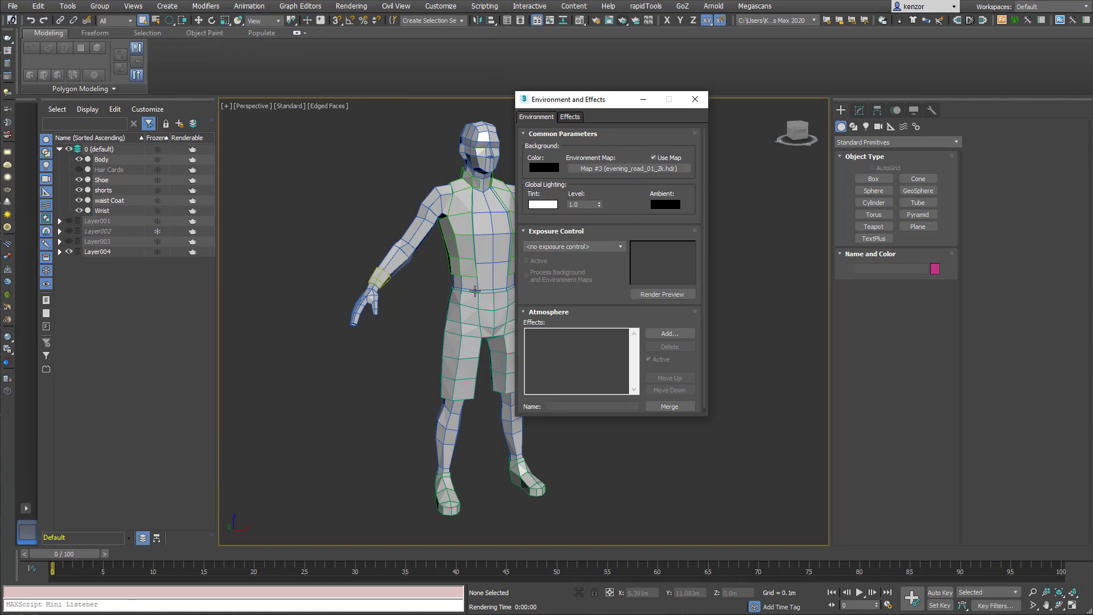
mouse_move(419, 218)
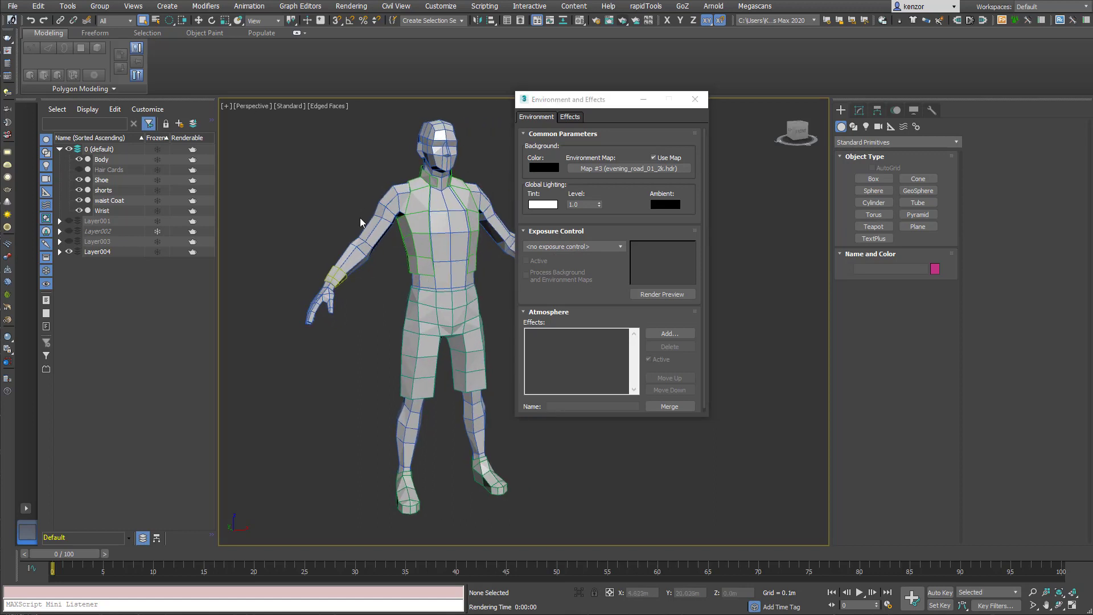
mouse_move(407, 292)
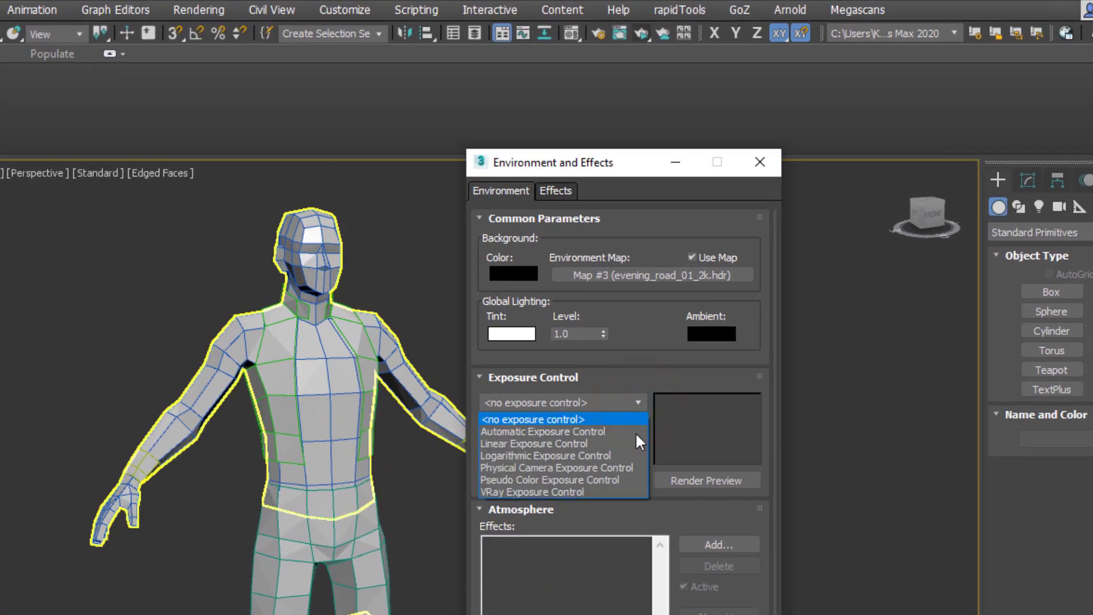
Step: Choose Physical Camera Exposure Control, giving about 5.45 EV
click(556, 468)
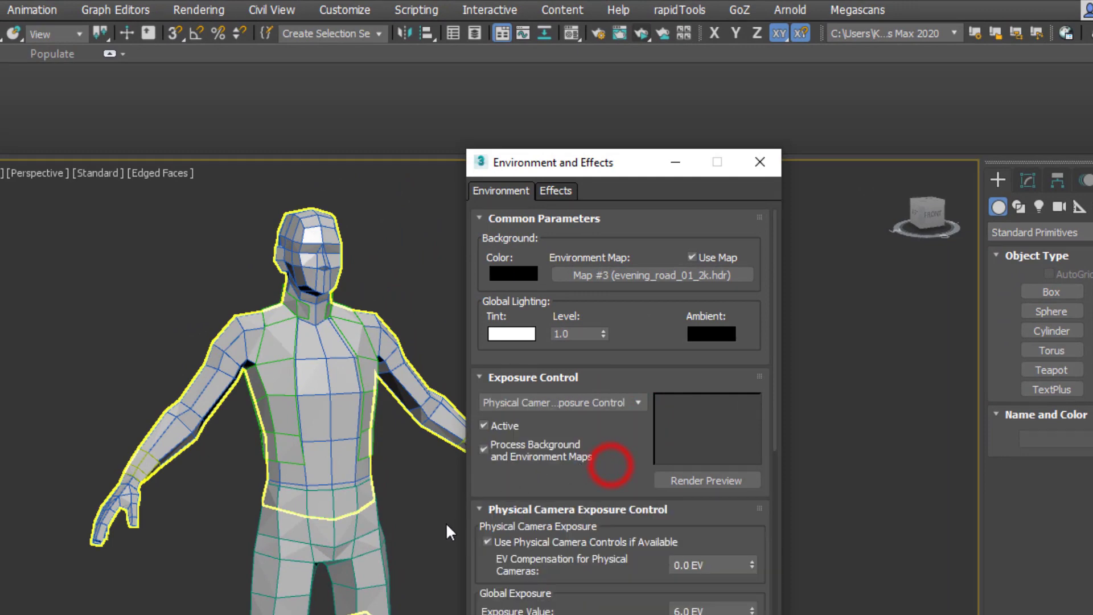
scroll(down, 3)
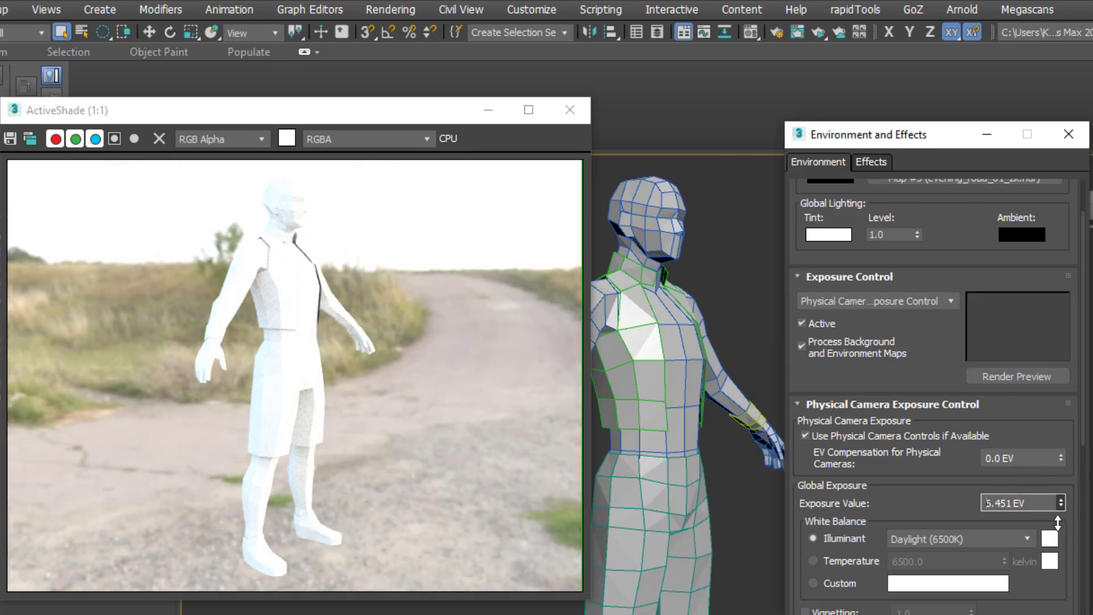
Step: Raise the exposure value to 8 EV for a darker preview, then close ActiveShade
drag(1062, 497, 1063, 509)
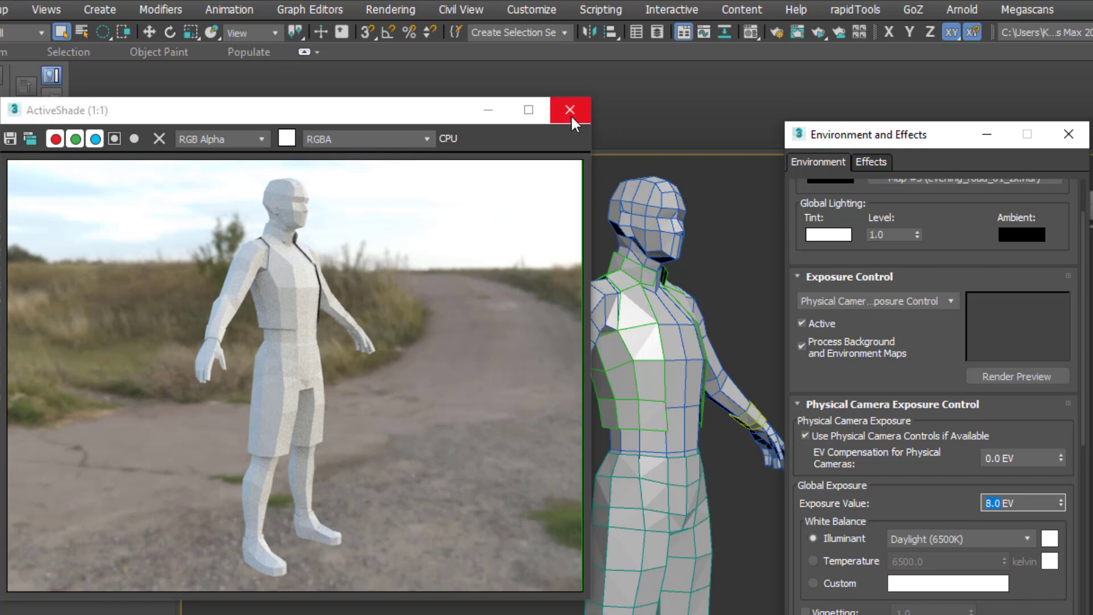
click(569, 110)
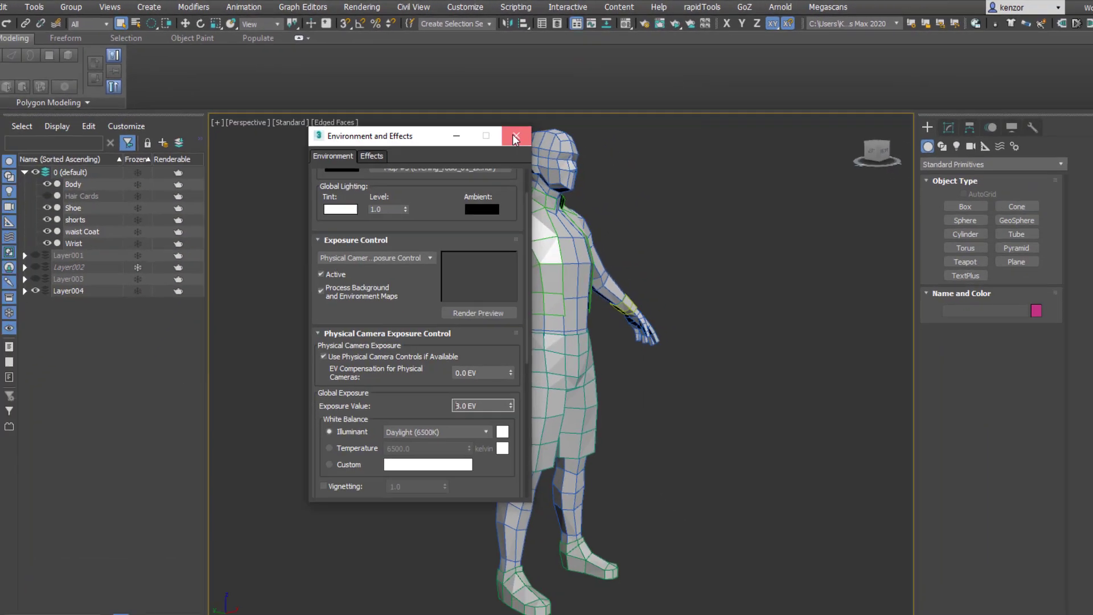
Step: Close Environment and Effects, select the character's shorts and bring up the Slate Material Editor
click(516, 136)
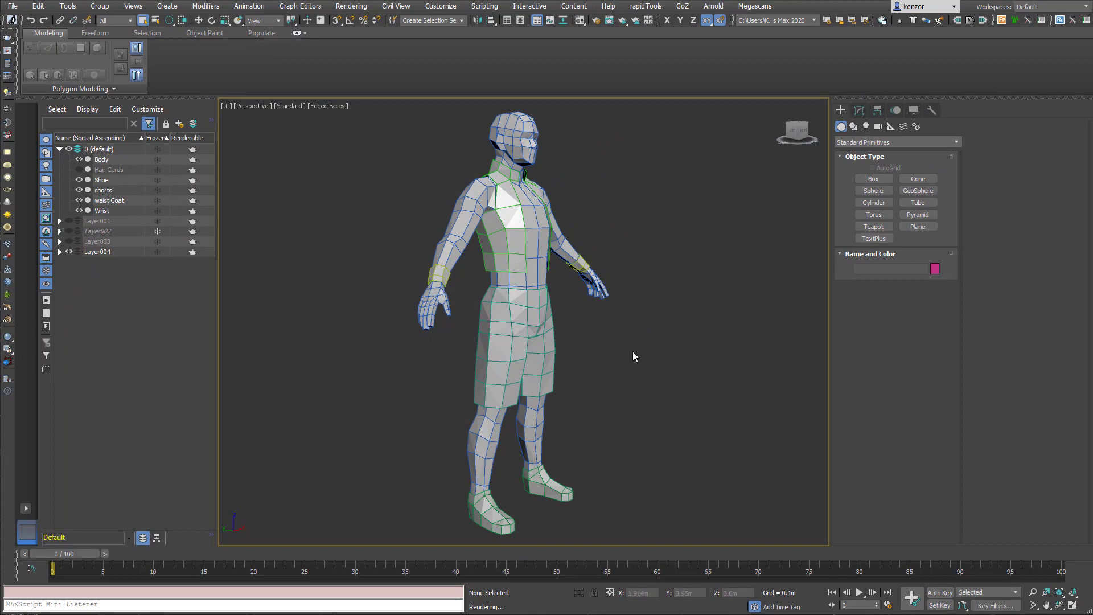
click(516, 341)
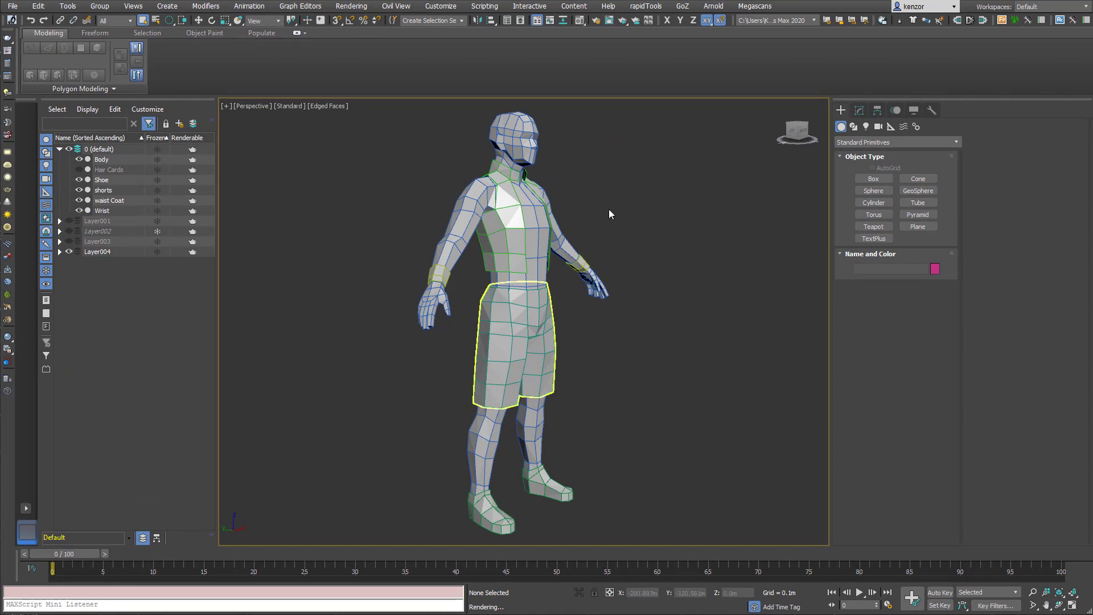
click(590, 196)
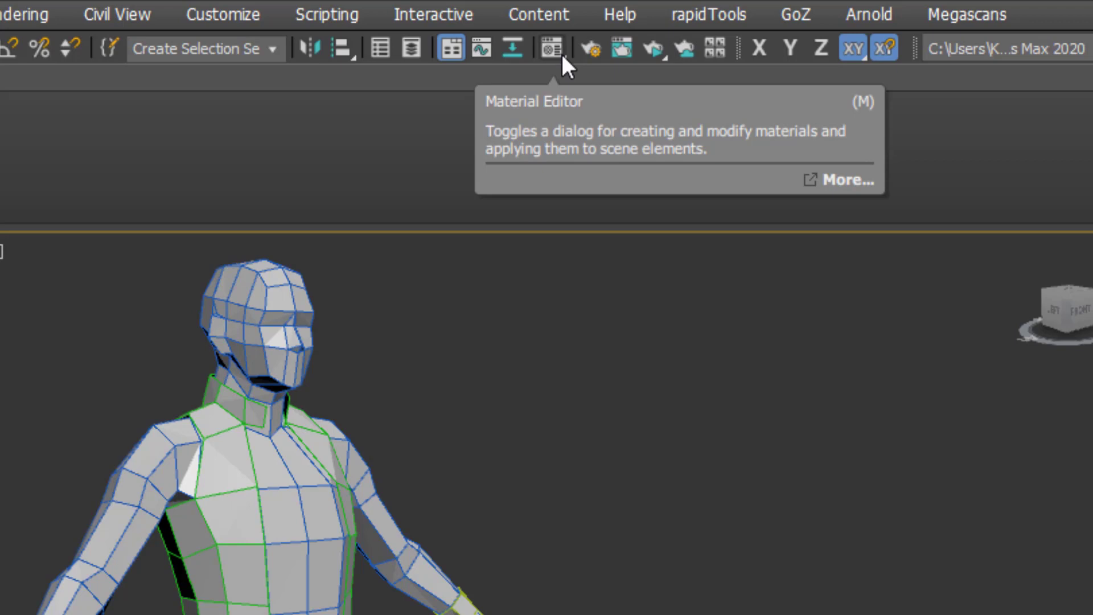
click(553, 49)
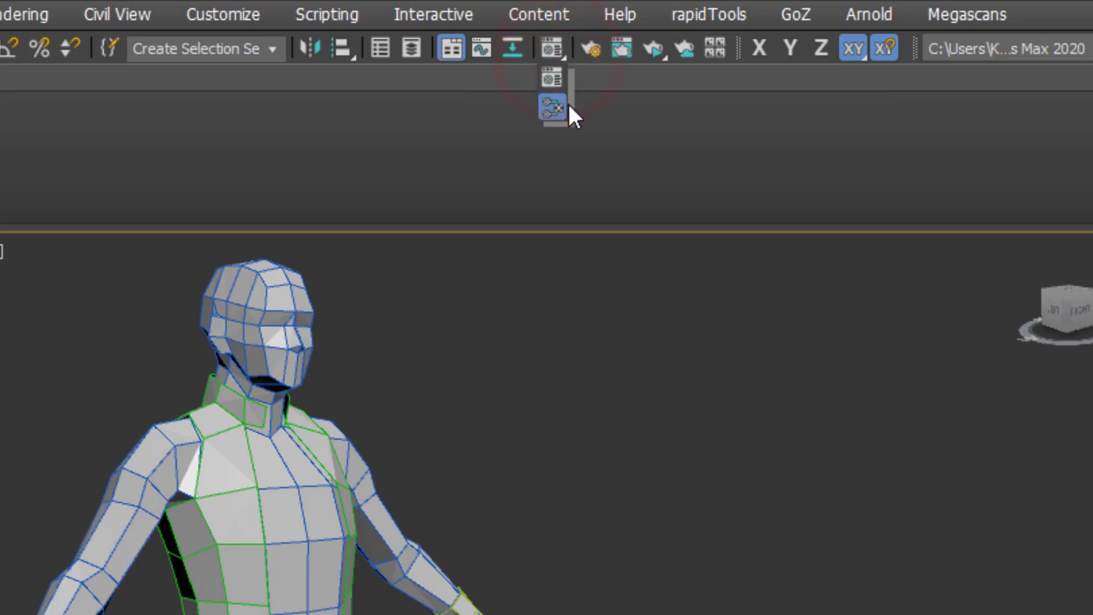
click(550, 108)
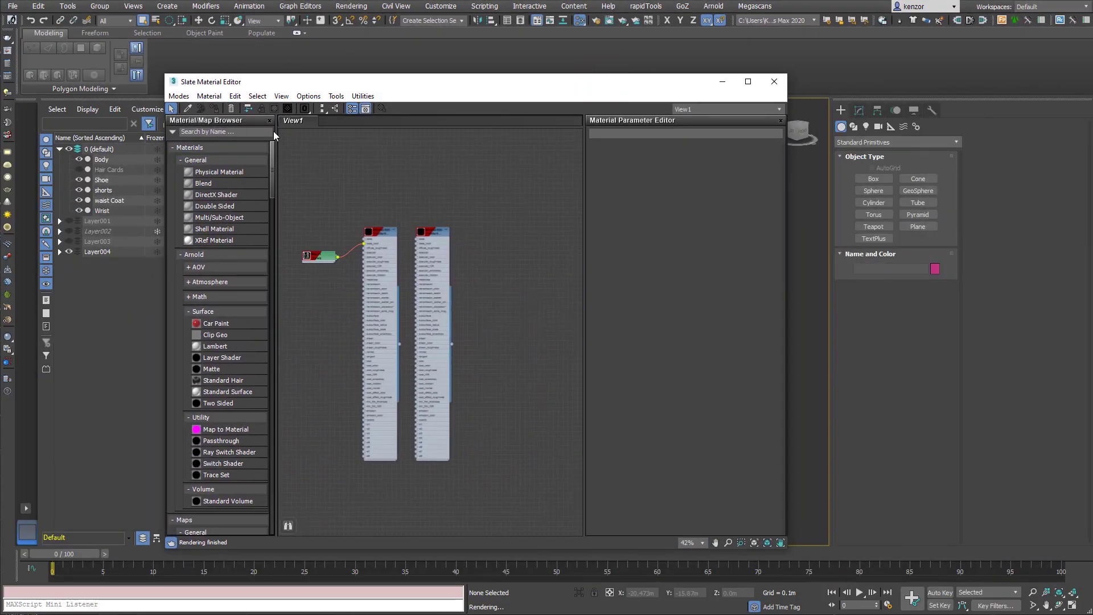
Step: Clear all existing nodes from the Slate view via Edit > Clear View, confirming Yes
click(337, 95)
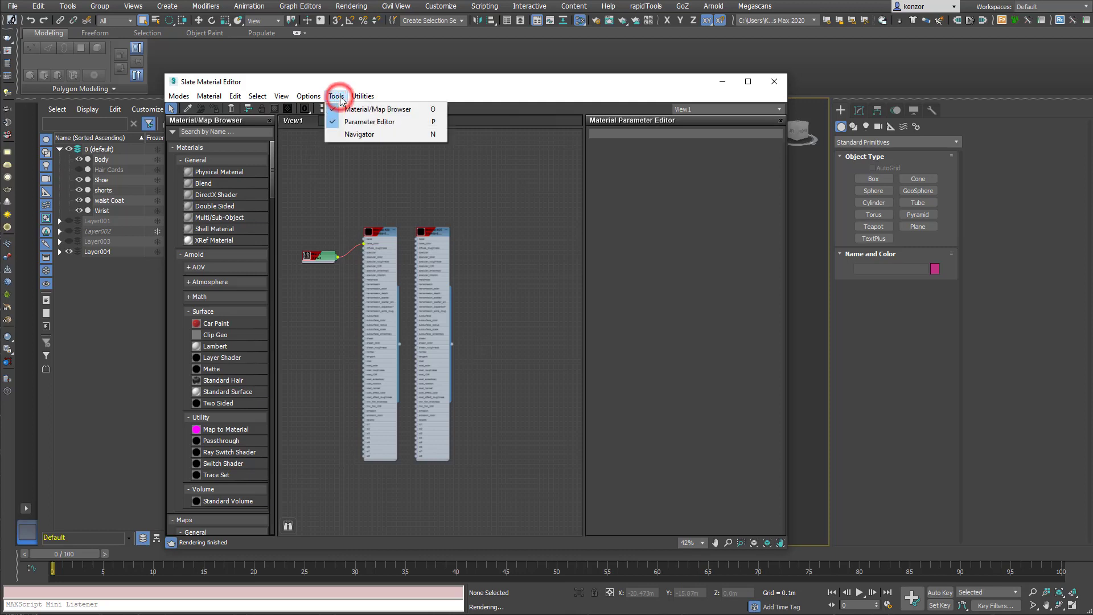
click(235, 95)
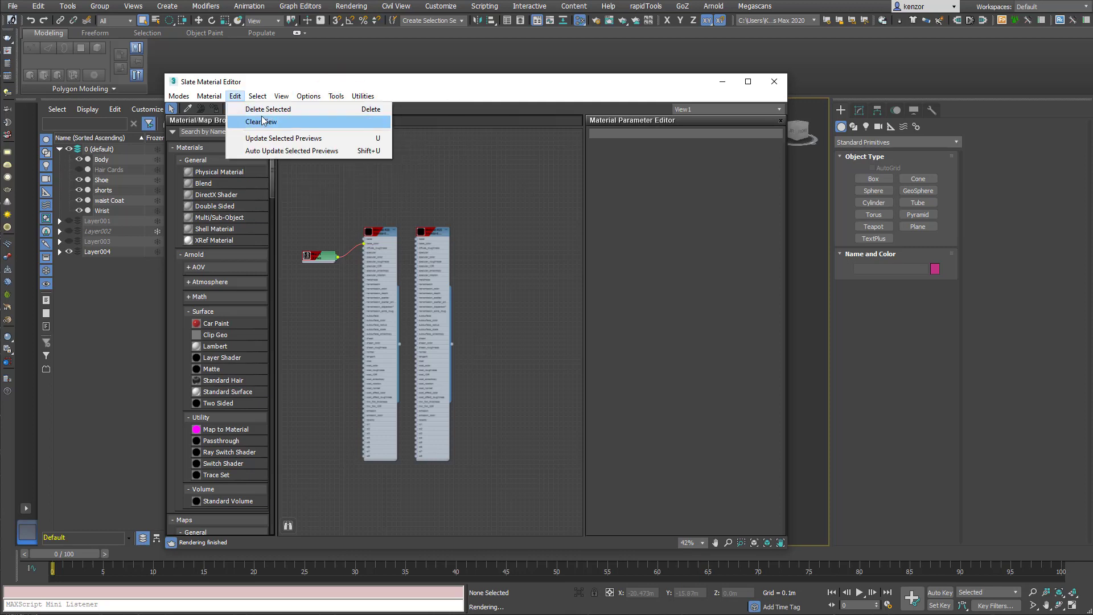
click(259, 122)
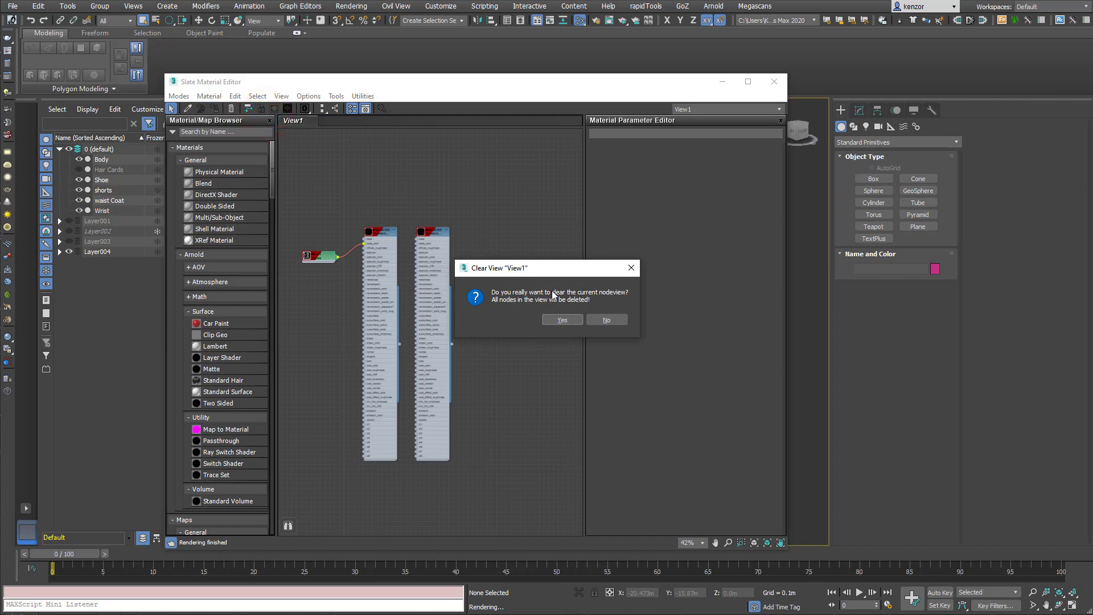
click(562, 319)
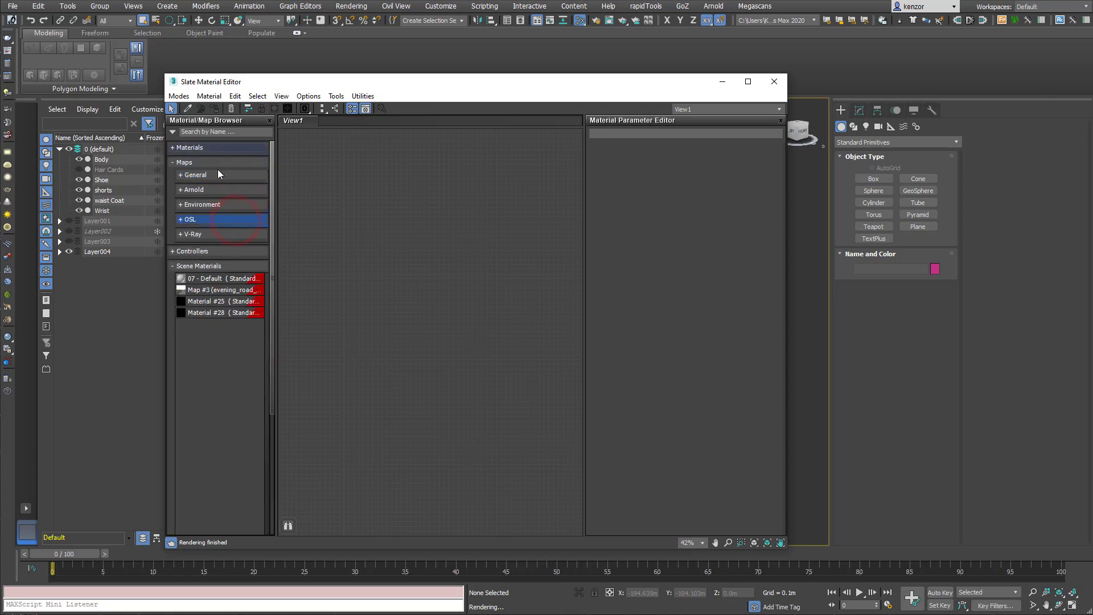
Step: Add an Arnold Standard Surface node, Material #29, from Materials > Arnold > Surface
click(184, 162)
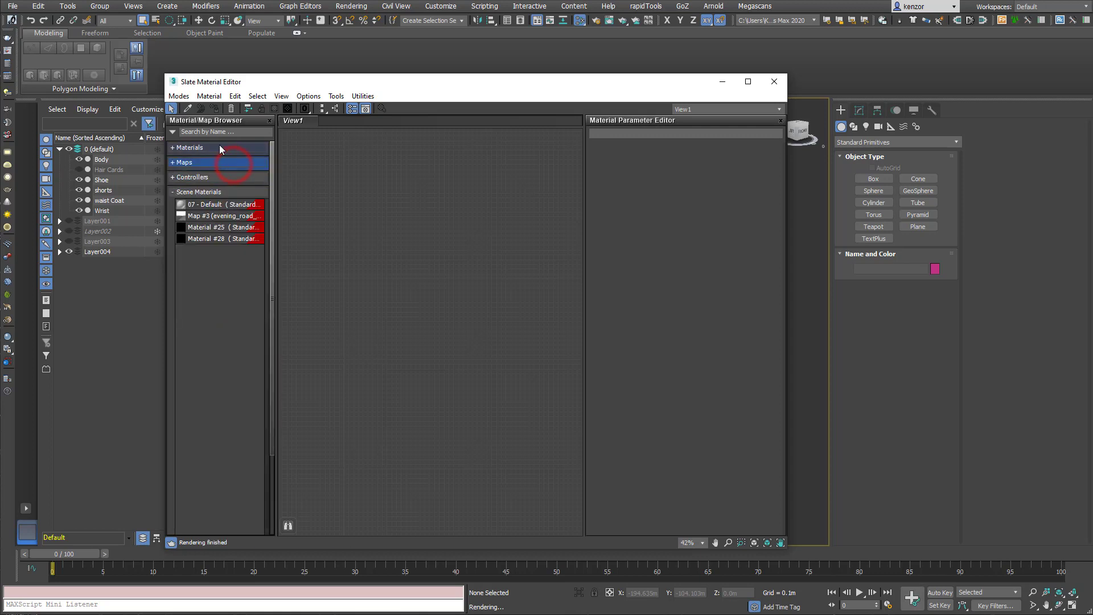
click(188, 147)
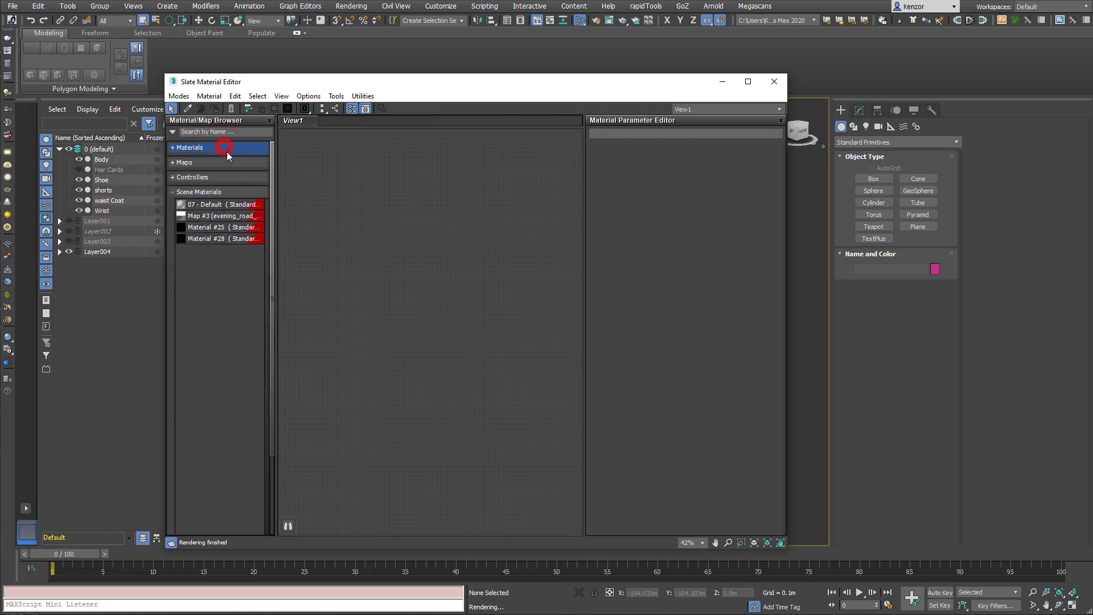
click(183, 162)
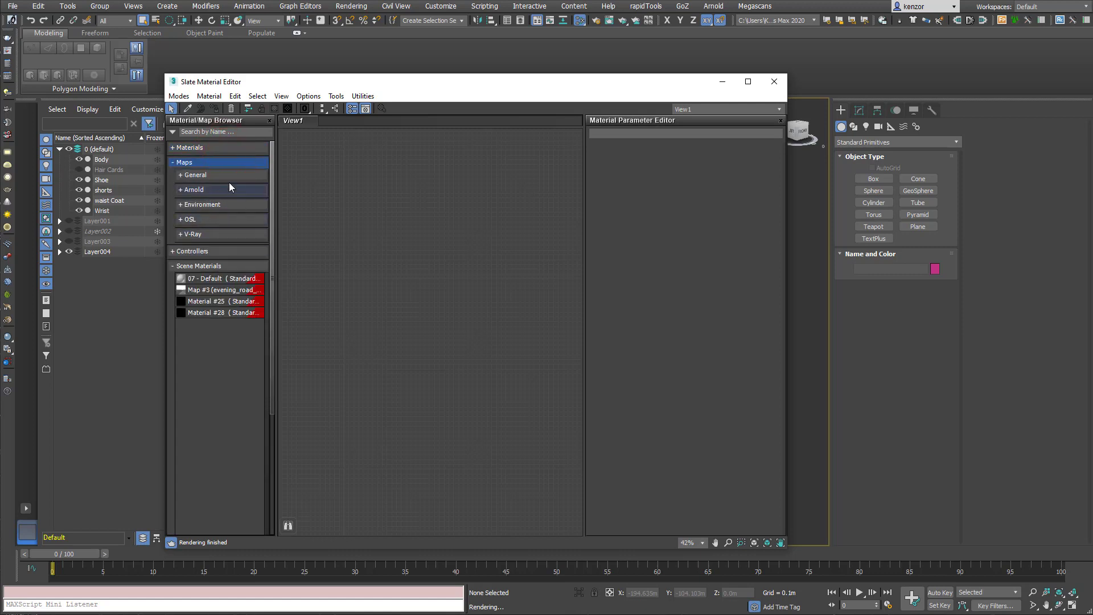
click(192, 251)
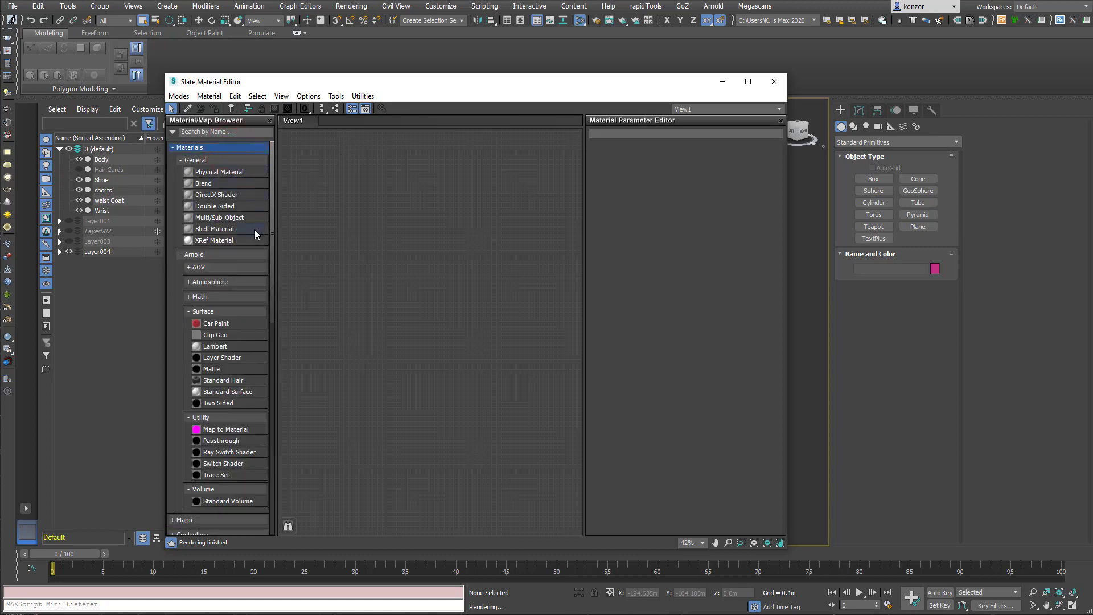
click(193, 254)
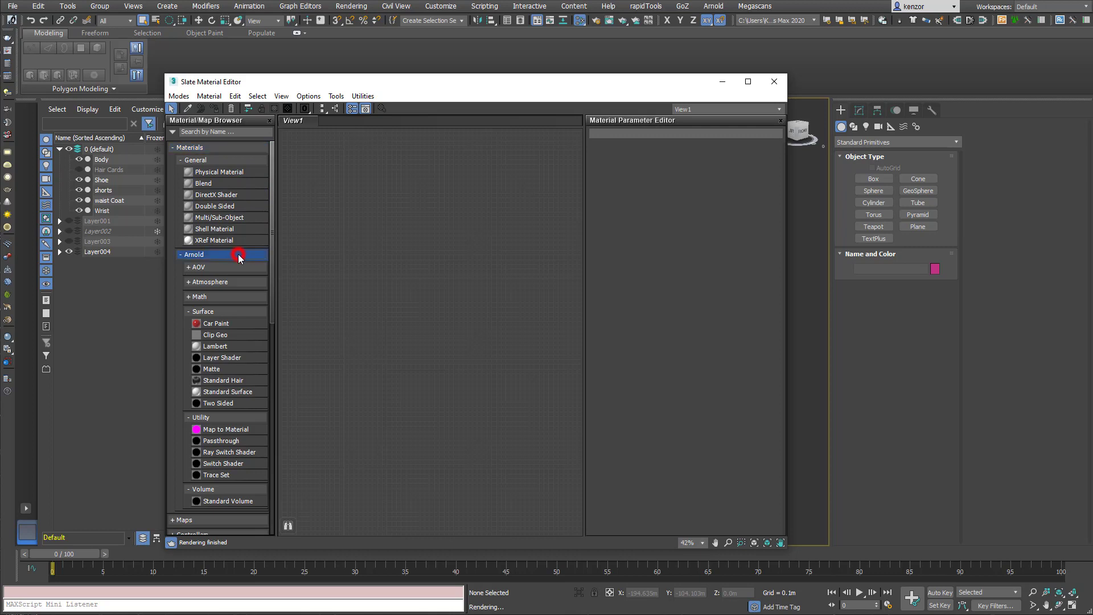
mouse_move(236, 318)
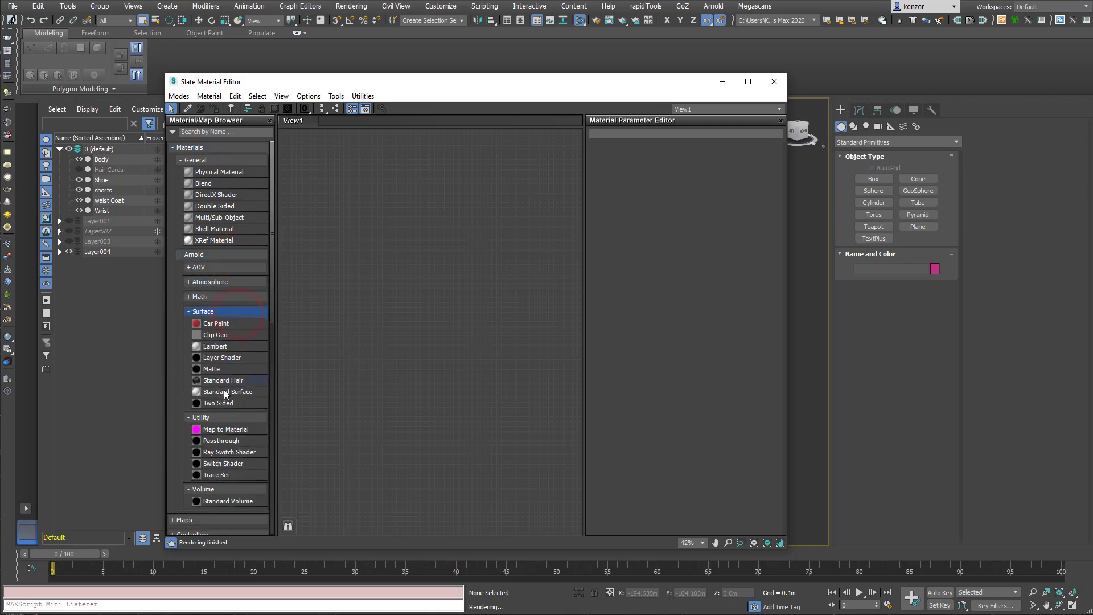
double_click(226, 391)
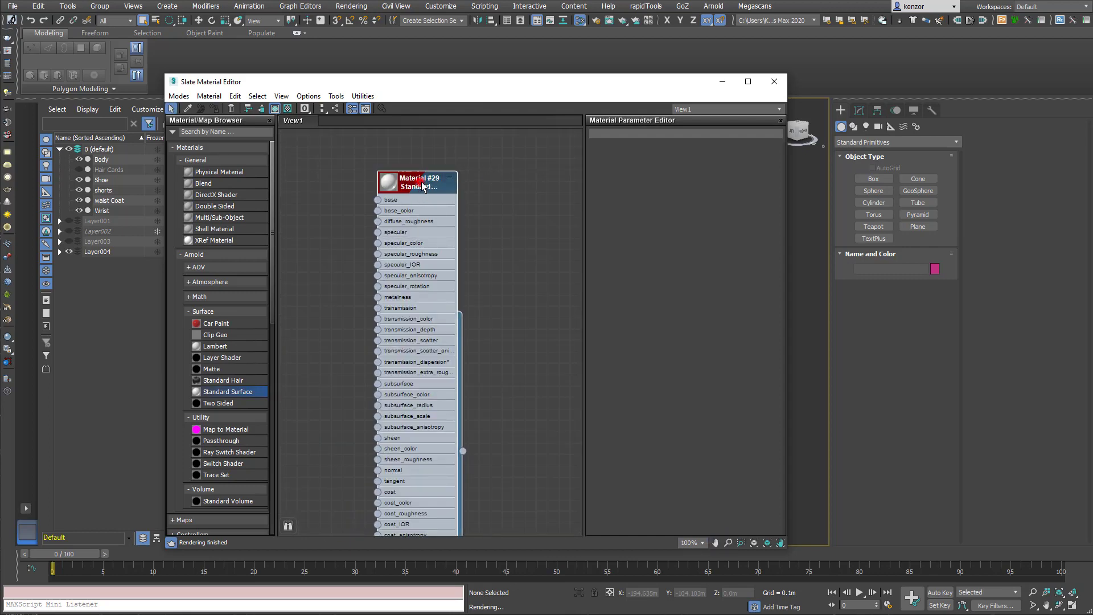
Step: Show Material #29's parameters and raise its base weight to 1.0
click(416, 183)
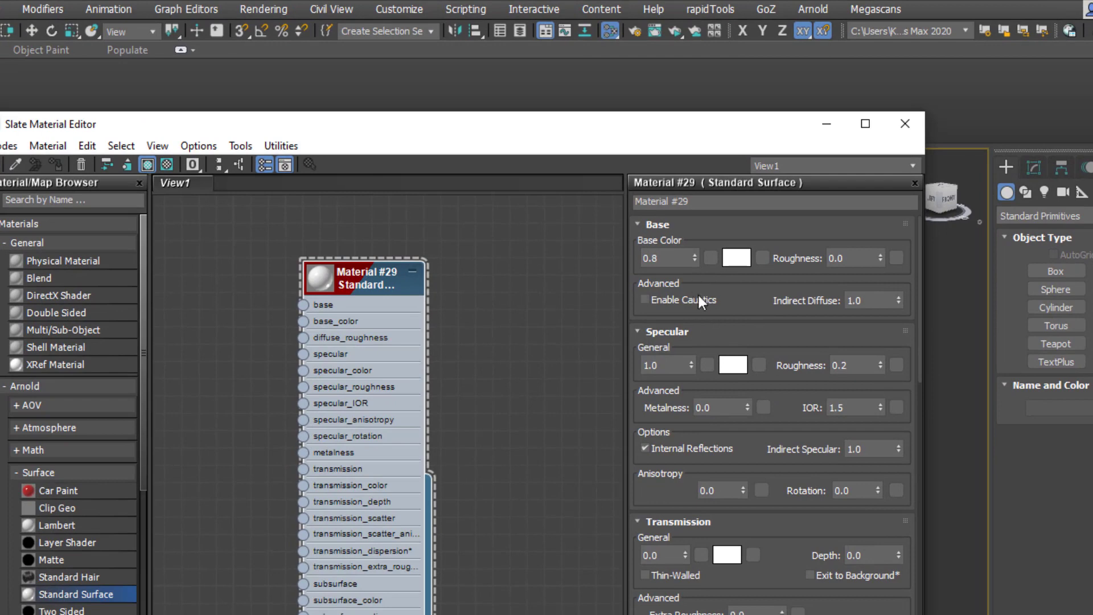
mouse_move(699, 269)
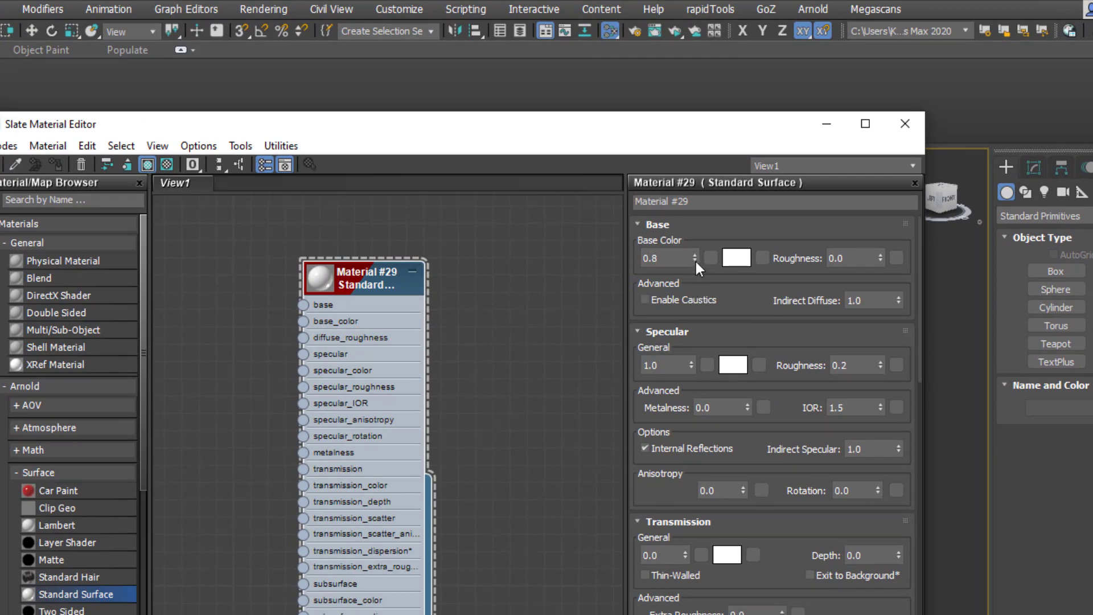
click(692, 254)
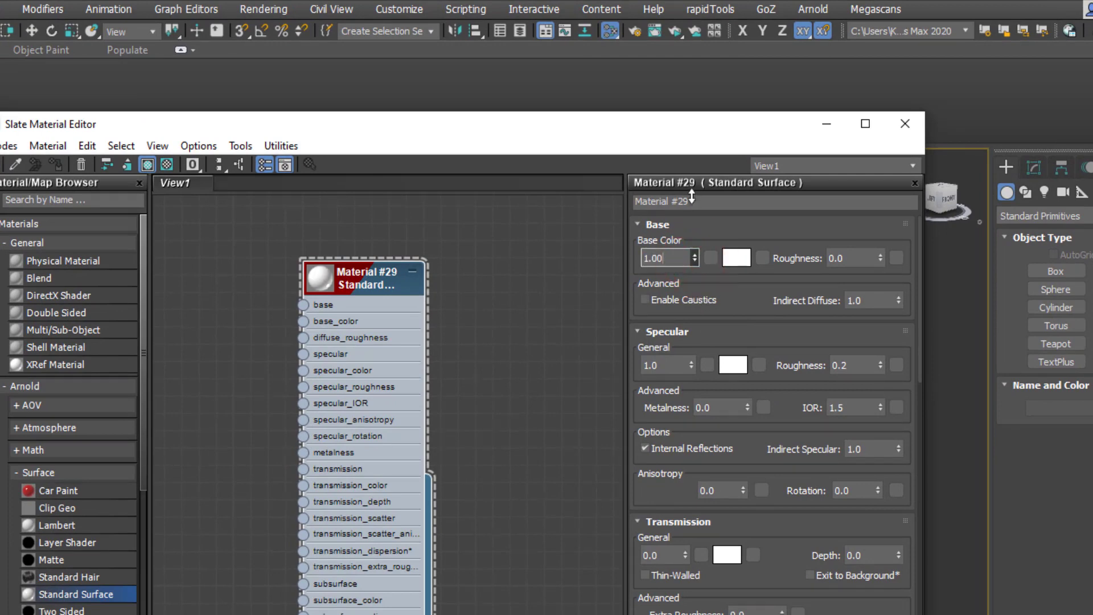
click(664, 258)
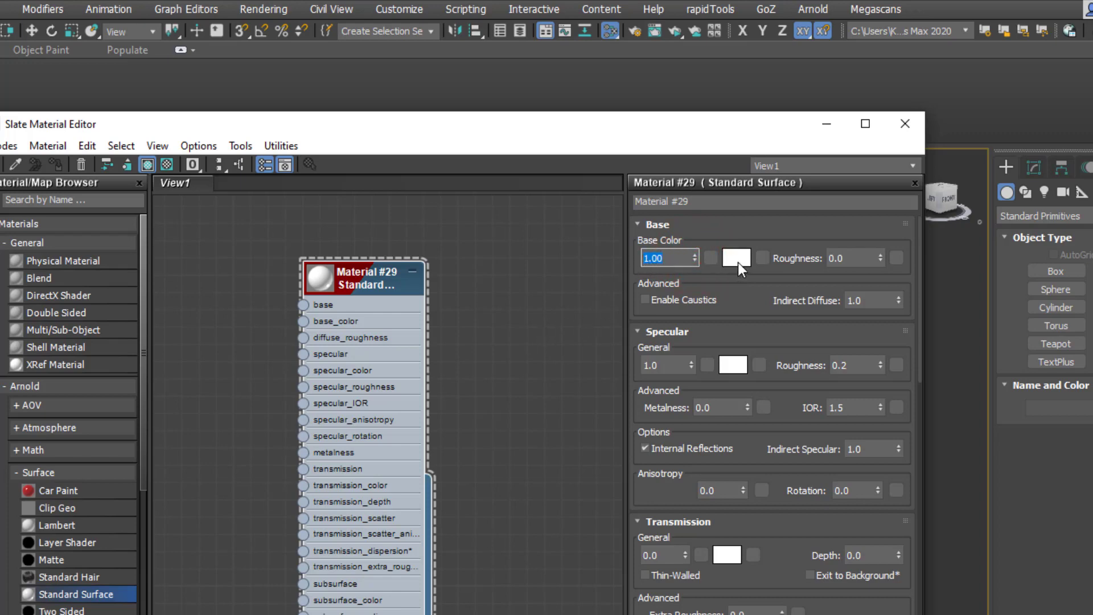
Step: Set the base colour to a pale warm skin-tone beige in the colour picker and accept it
click(735, 257)
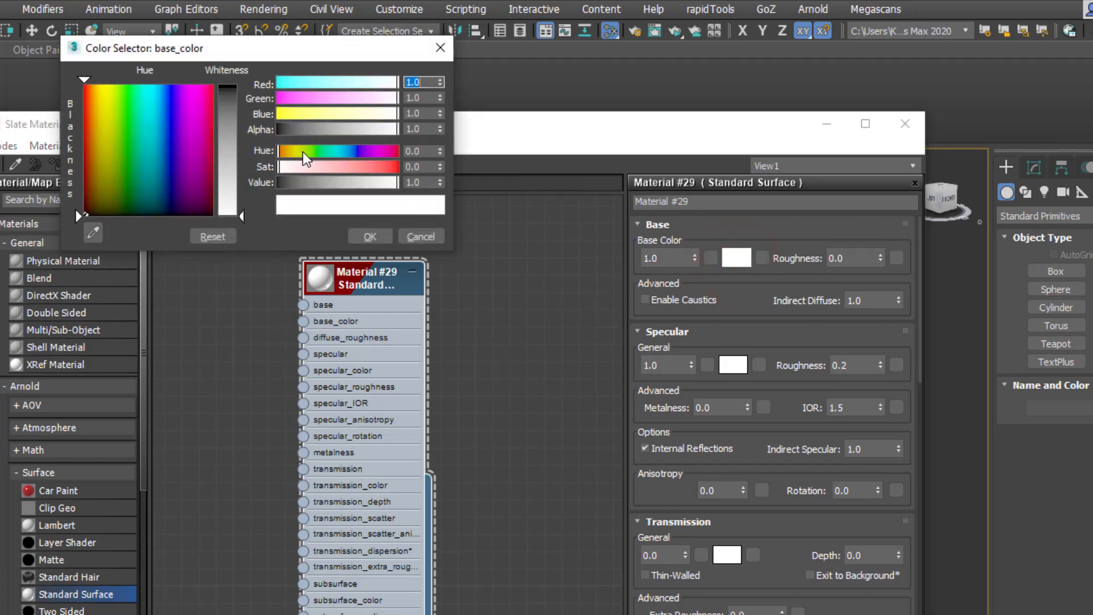
drag(282, 151, 292, 152)
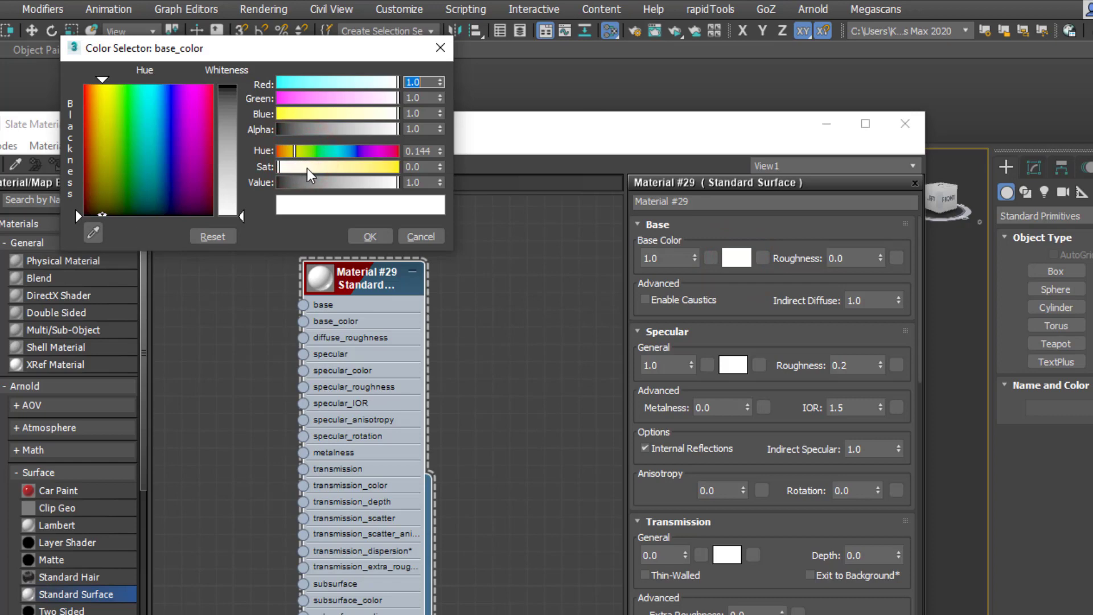
drag(279, 167, 335, 167)
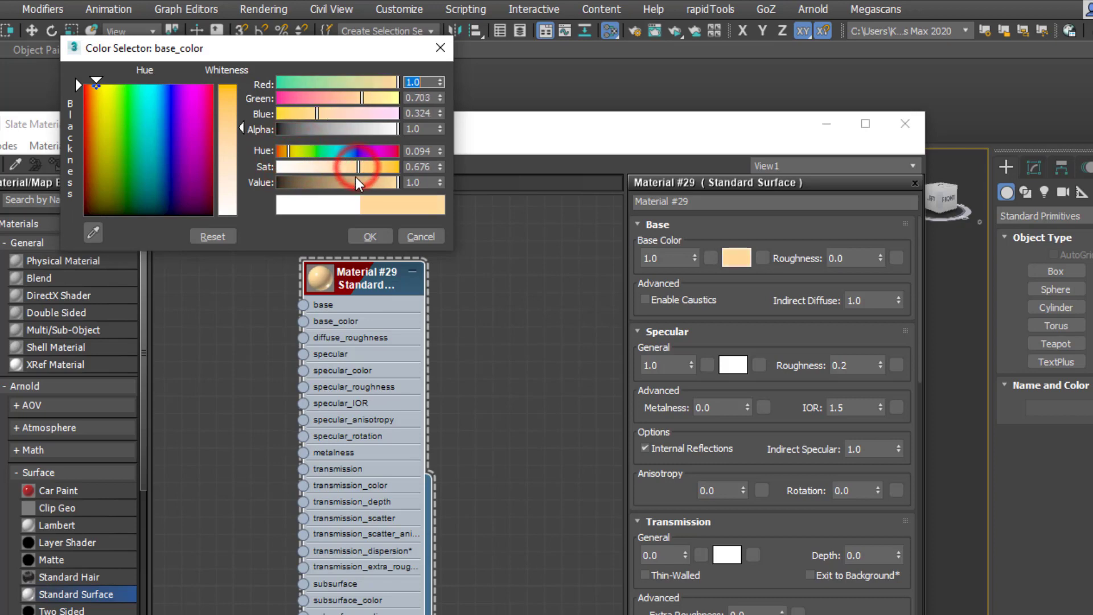
drag(379, 180, 348, 180)
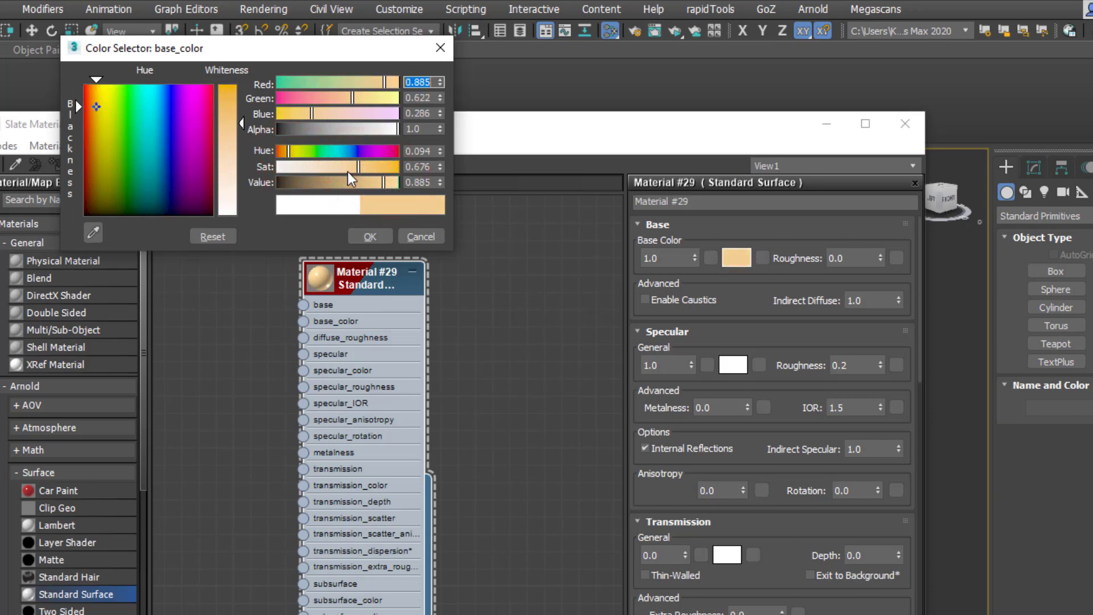
drag(355, 167, 334, 167)
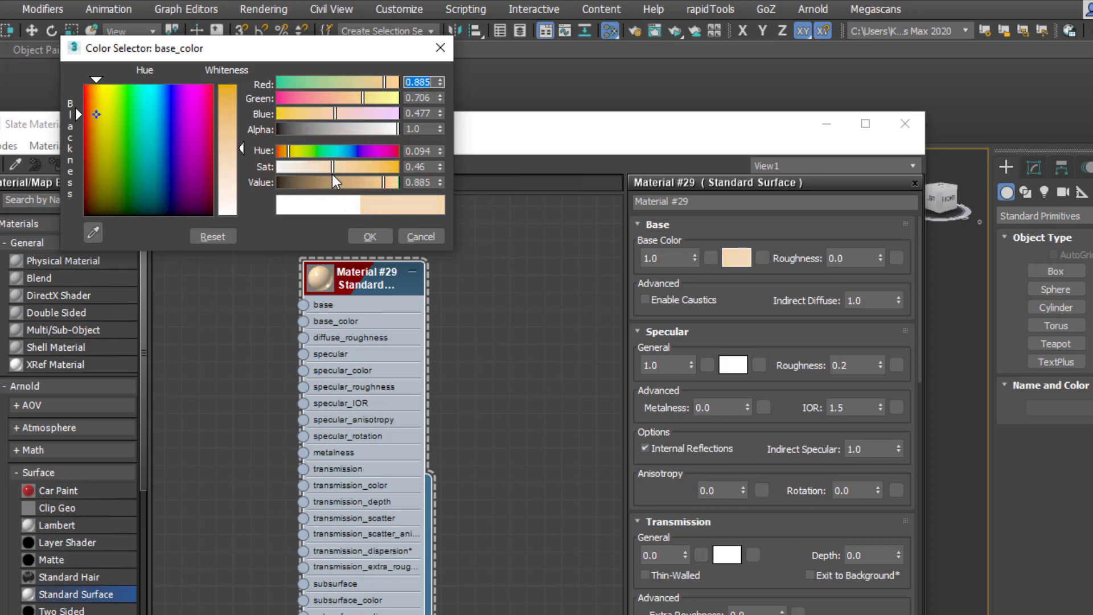
click(370, 236)
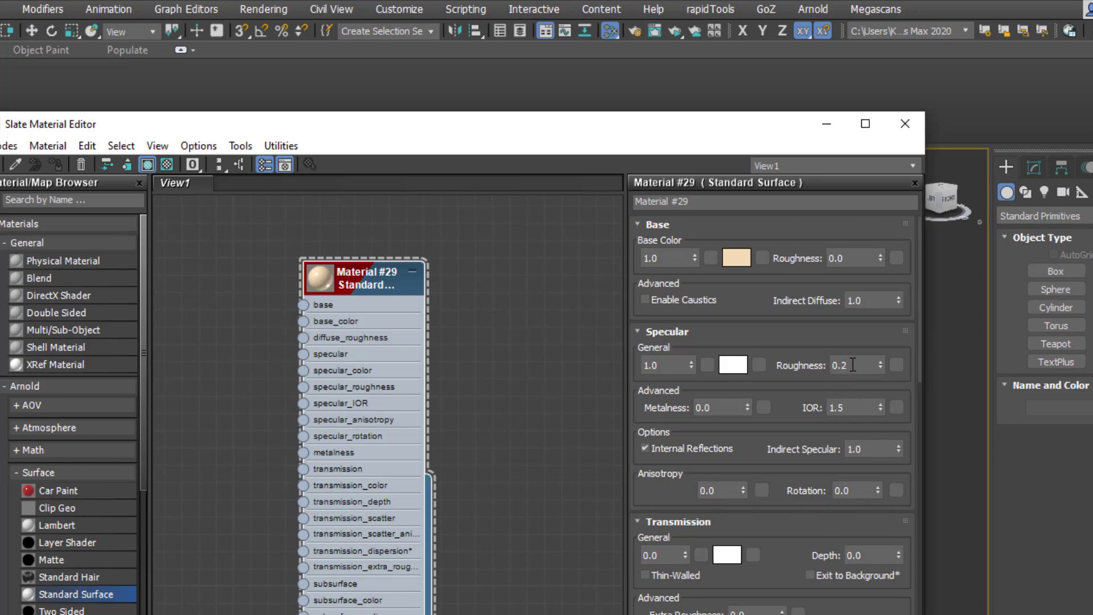
Step: Set Material #29's specular roughness to 0.4
click(845, 364)
text(0.4)
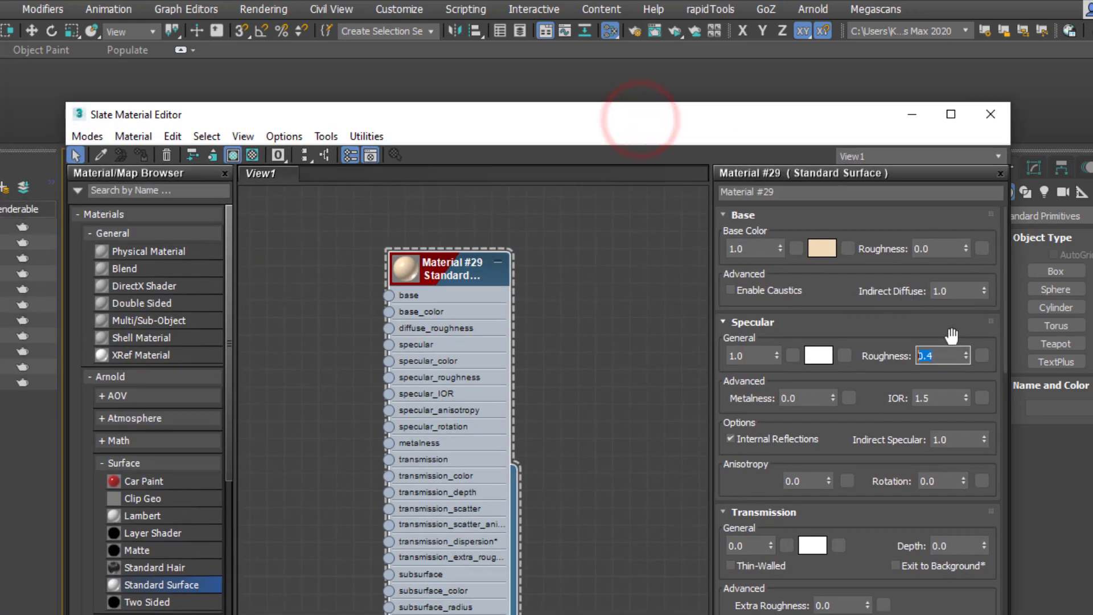
mouse_move(770, 222)
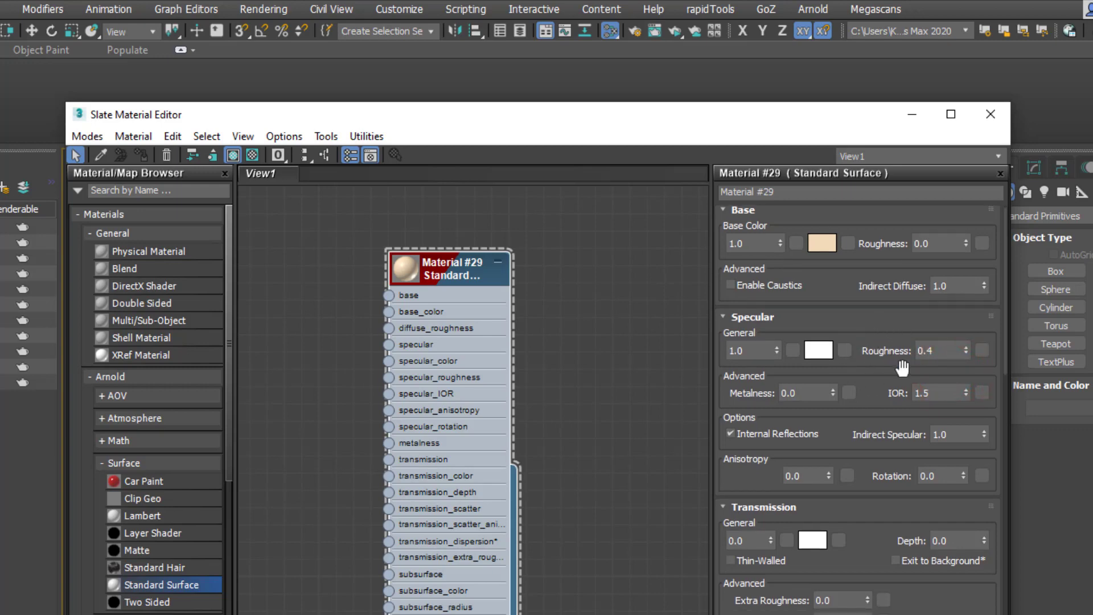
mouse_move(897, 332)
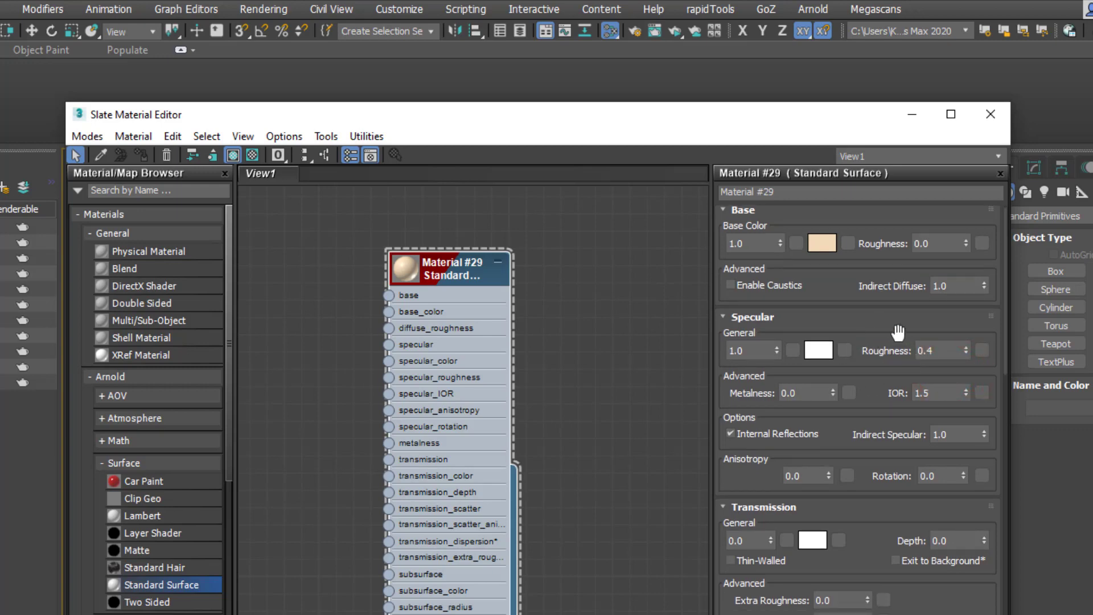
mouse_move(872, 344)
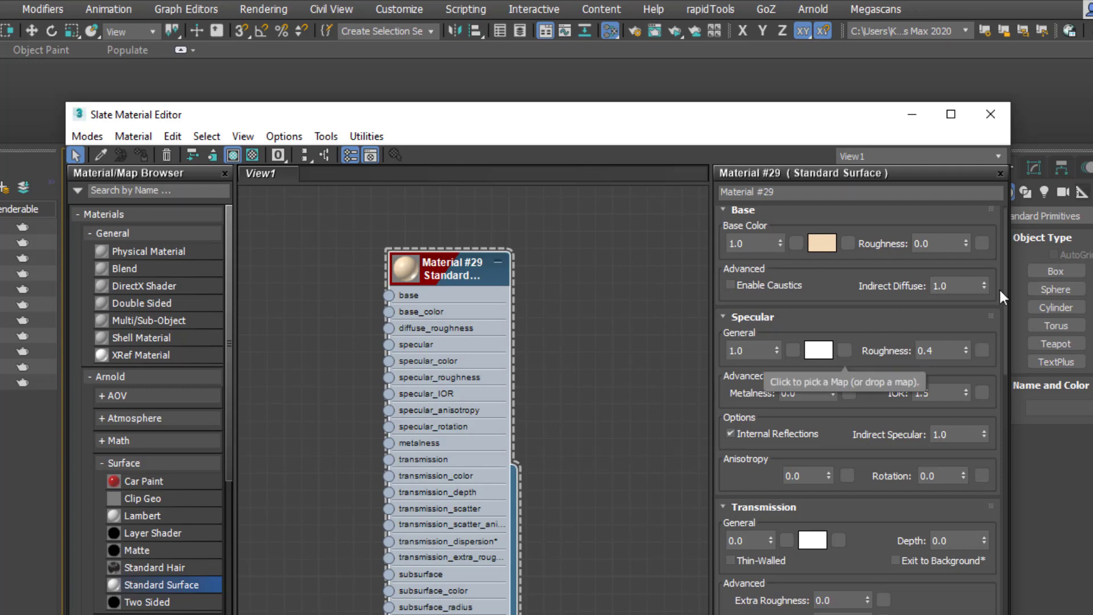
mouse_move(945, 354)
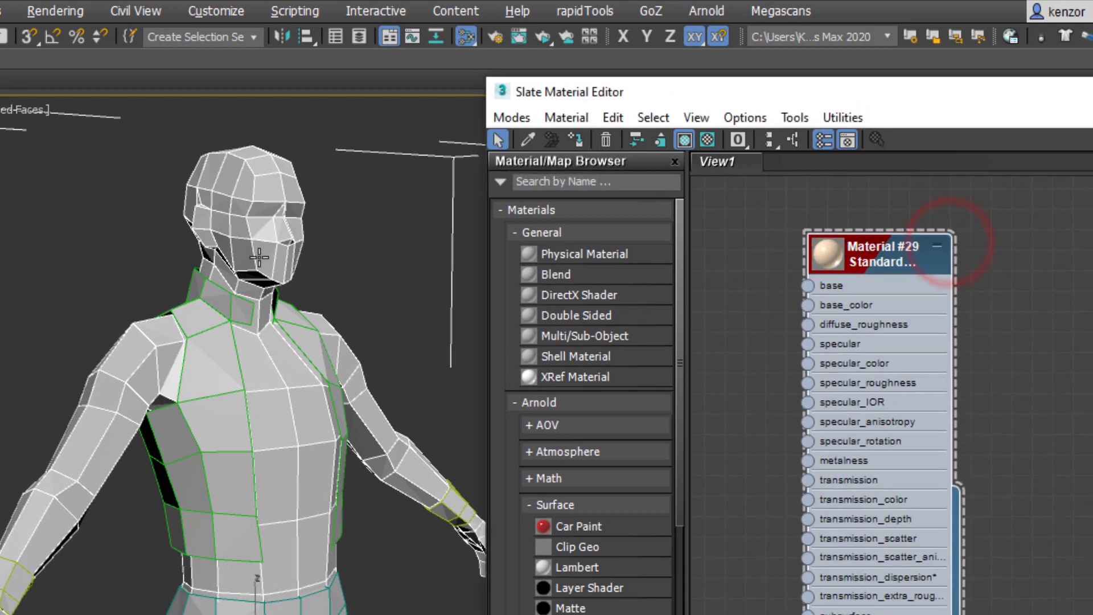
mouse_move(574, 140)
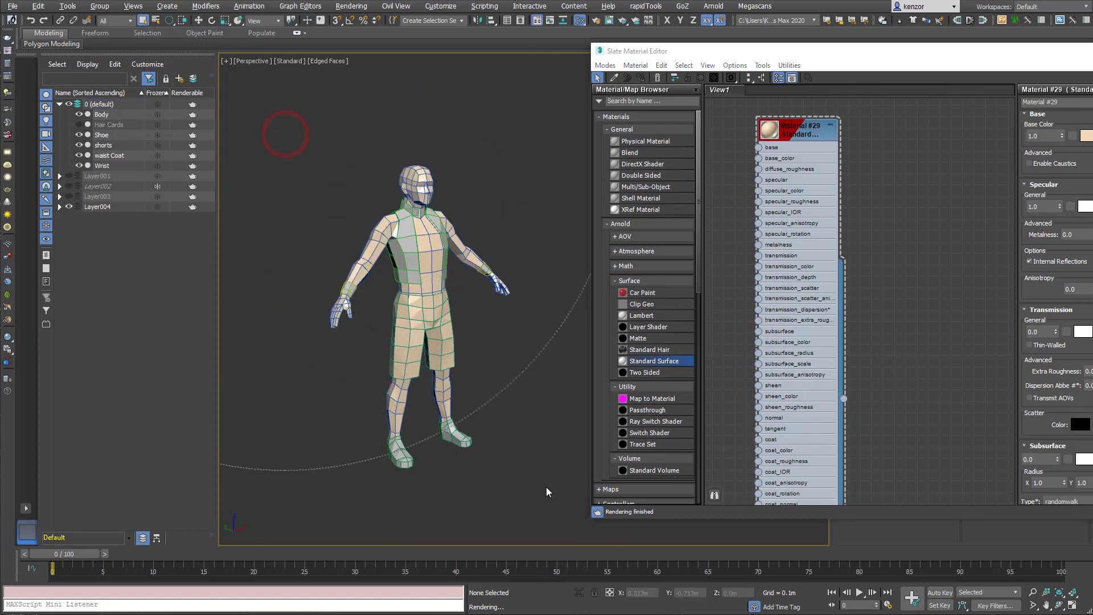
Step: Assign the beige skin Material #29 to the selected character
click(100, 103)
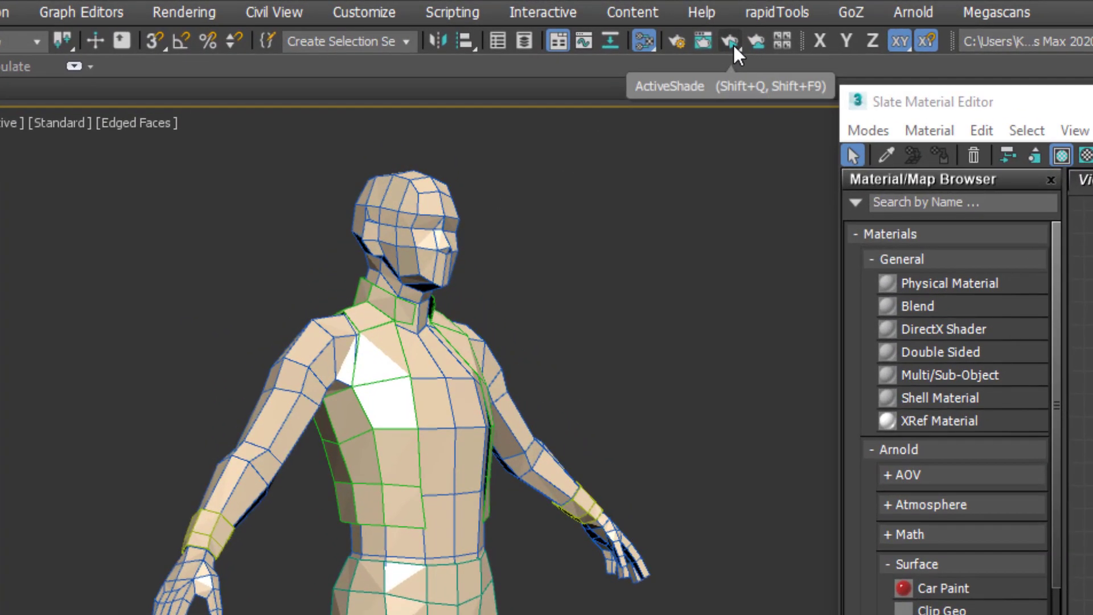
Step: Start the ActiveShade interactive render of the skin-toned character under the HDRI lighting
click(730, 41)
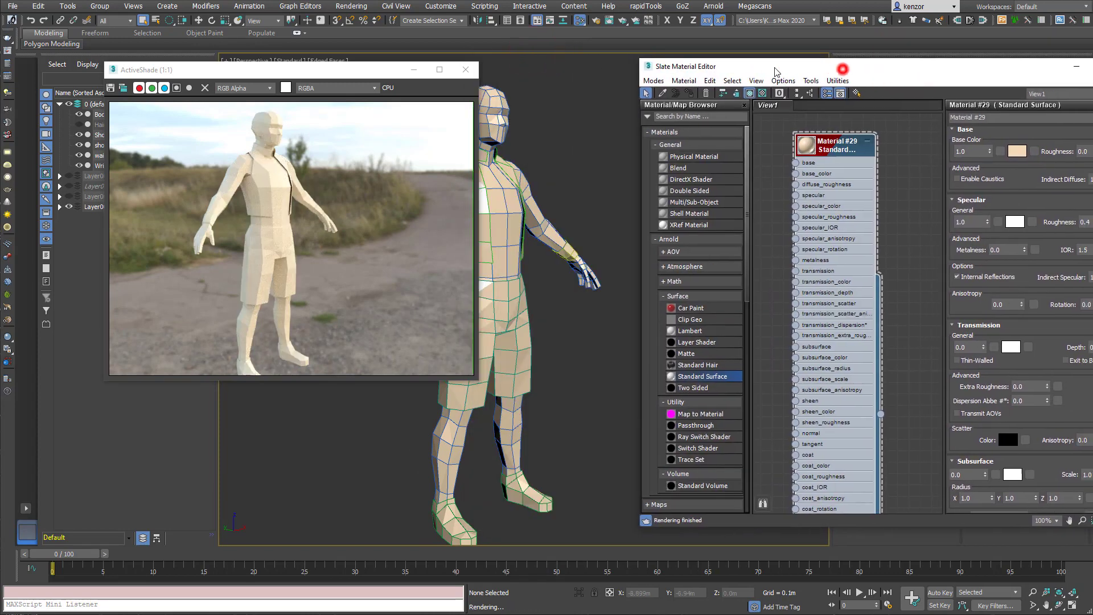
drag(697, 66, 606, 56)
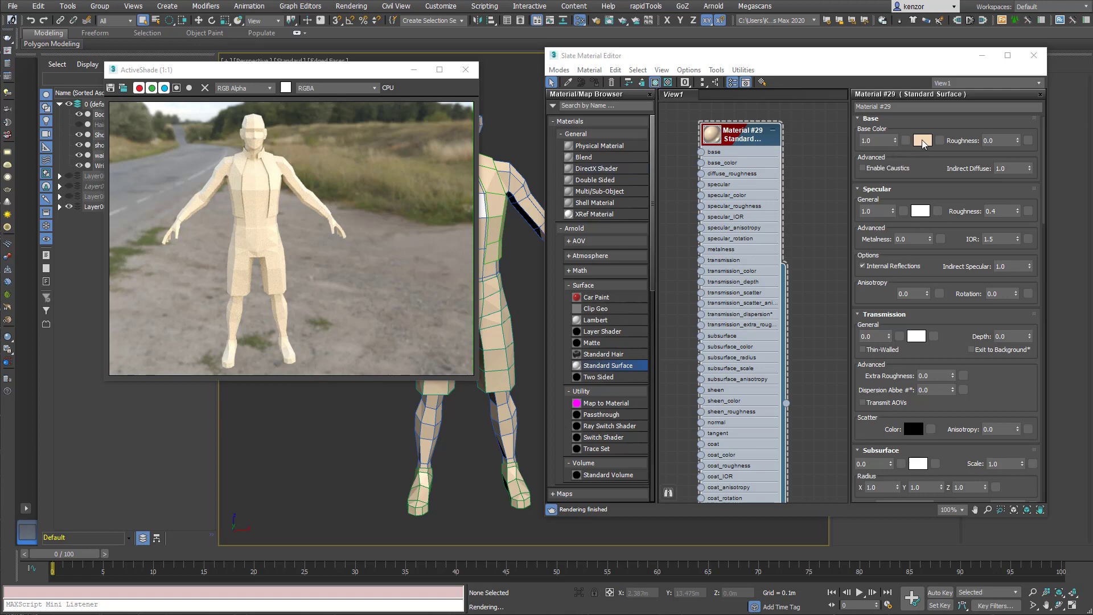
Step: Pick a warm tan base colour for the skin and set its specular roughness to 0.4
click(921, 140)
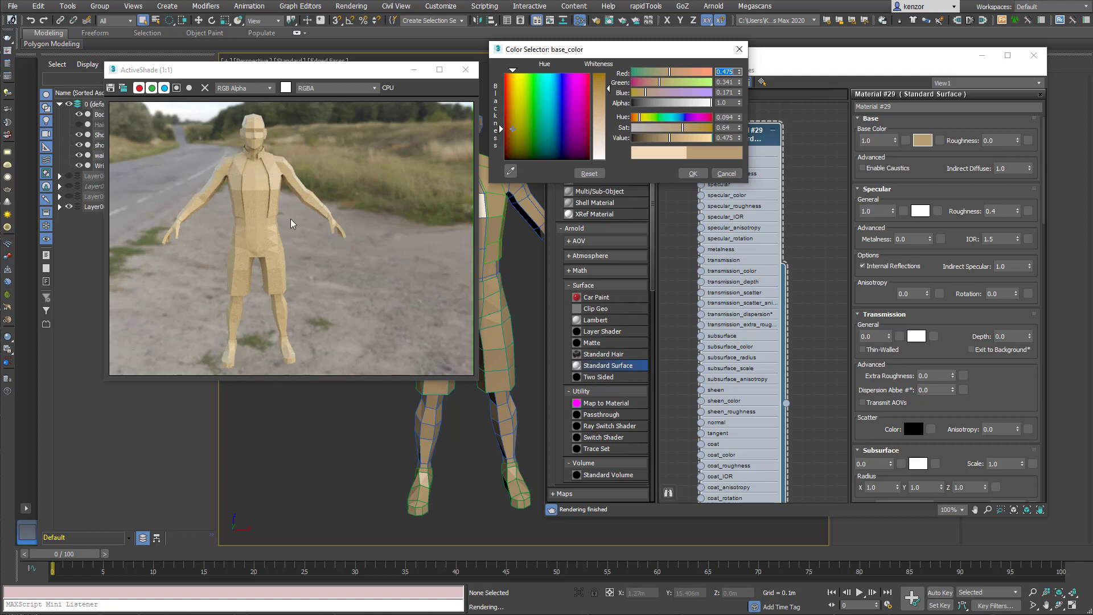
mouse_move(1019, 215)
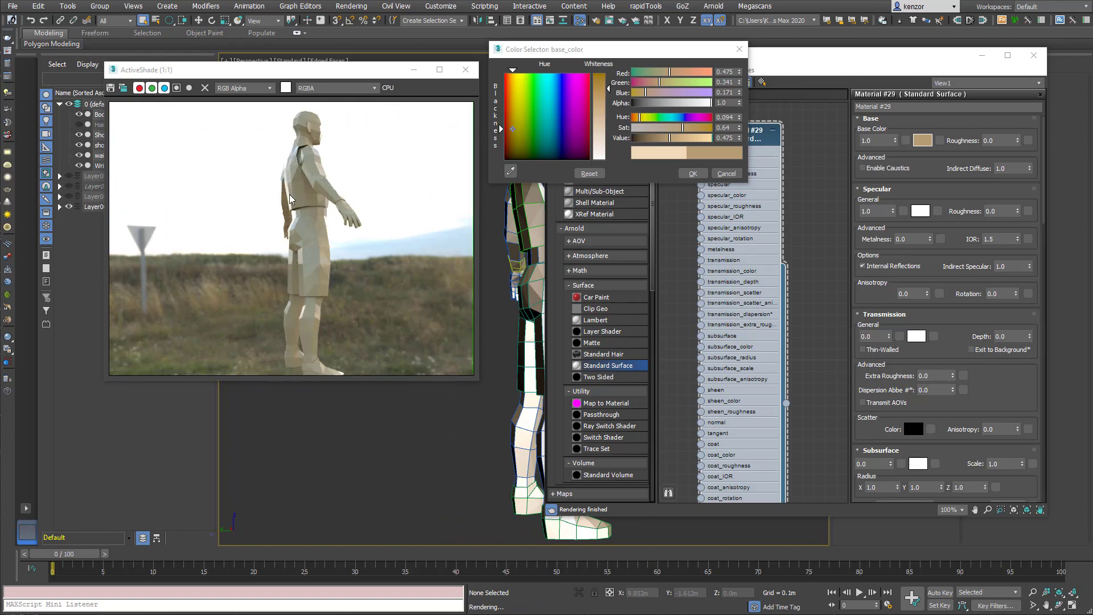
mouse_move(432, 385)
text(0.38)
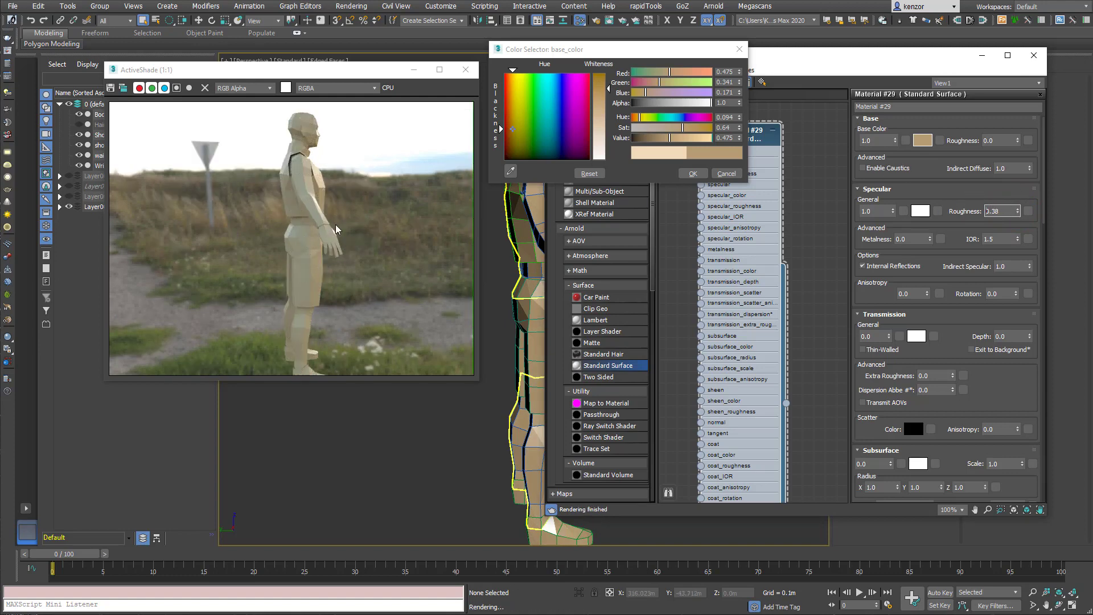
click(1017, 210)
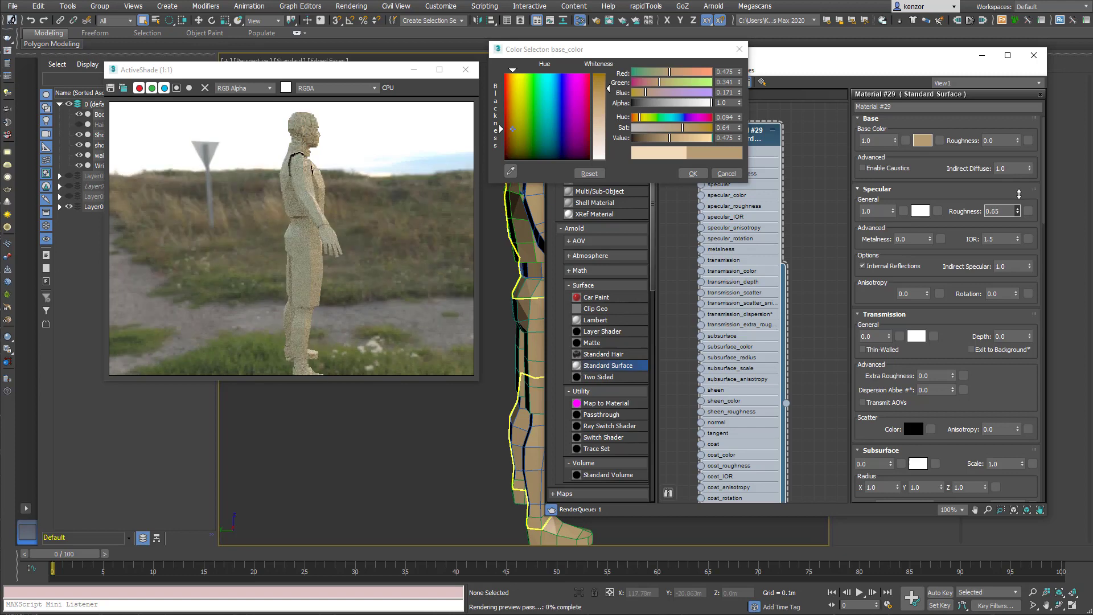
click(1015, 211)
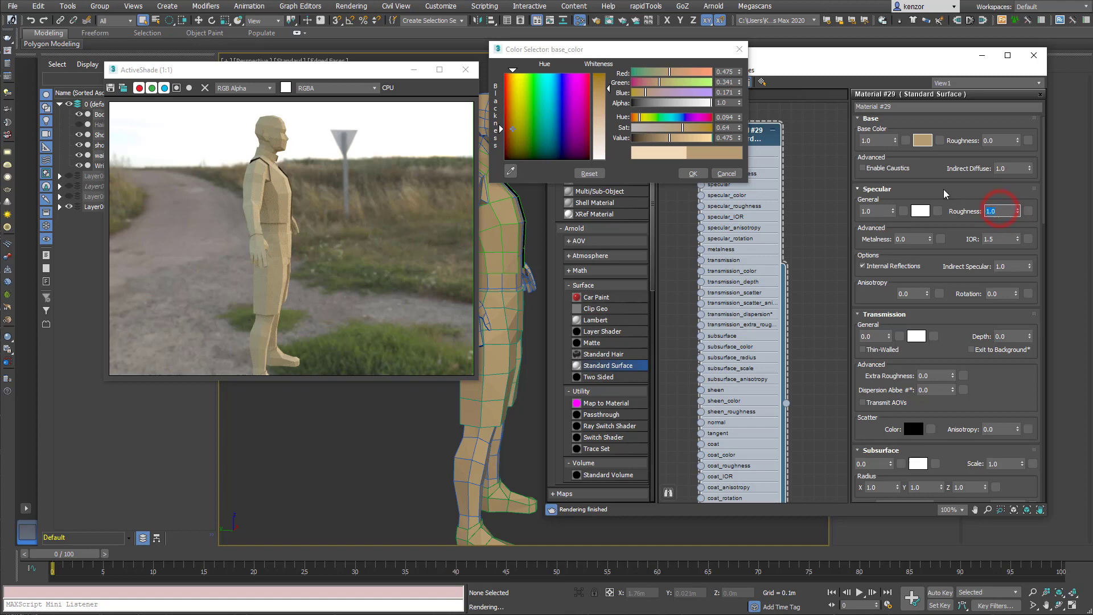
text(0.4)
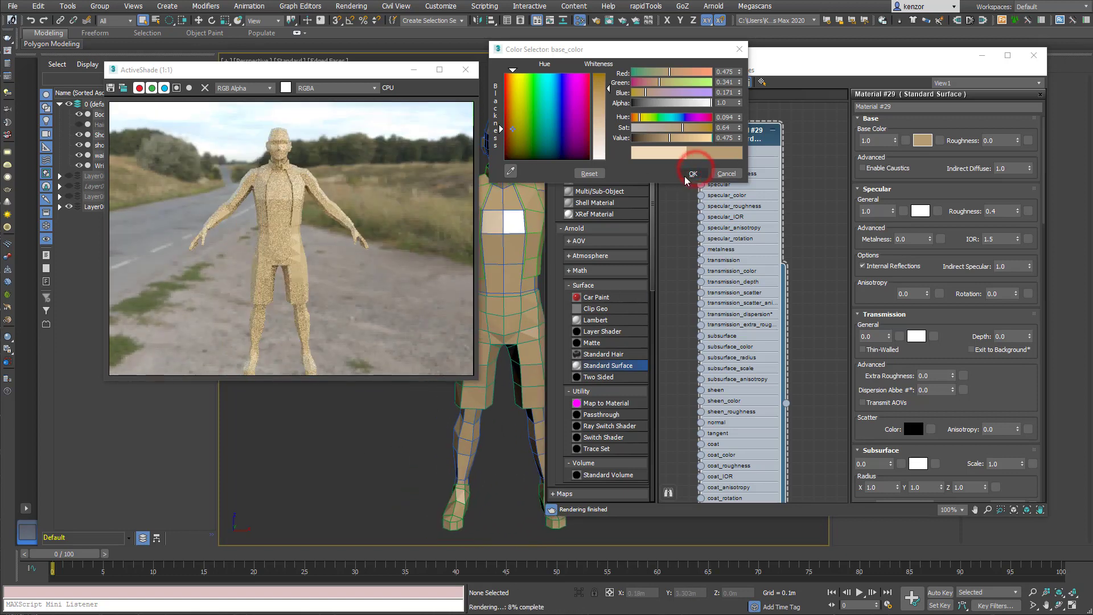
Step: Confirm the tan skin colour and select the copied Material #30 node to rename it cloth
click(692, 173)
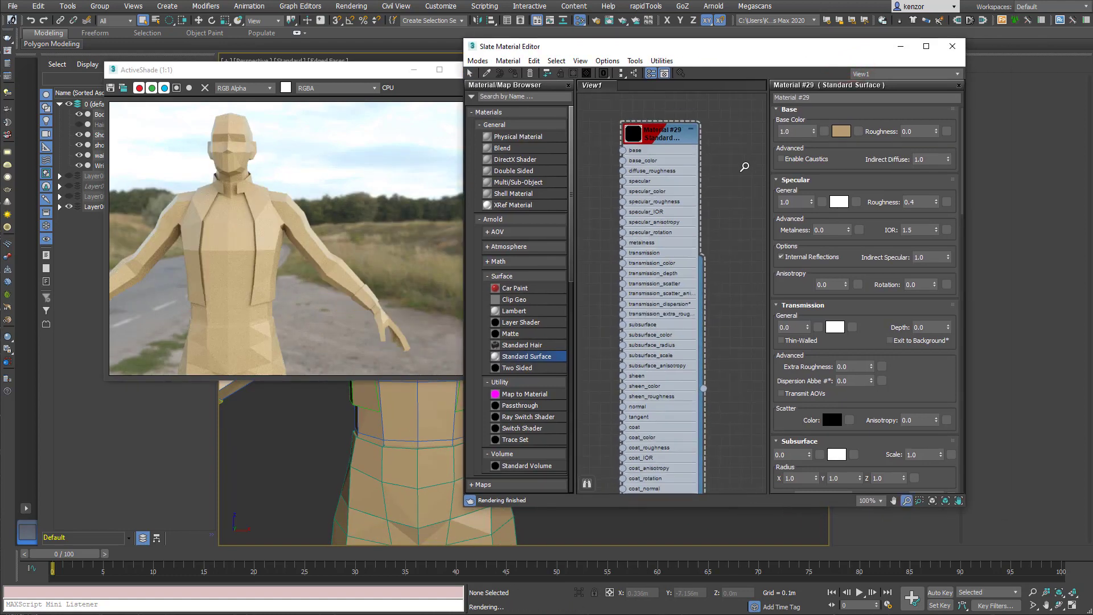
scroll(down, 3)
text(skin)
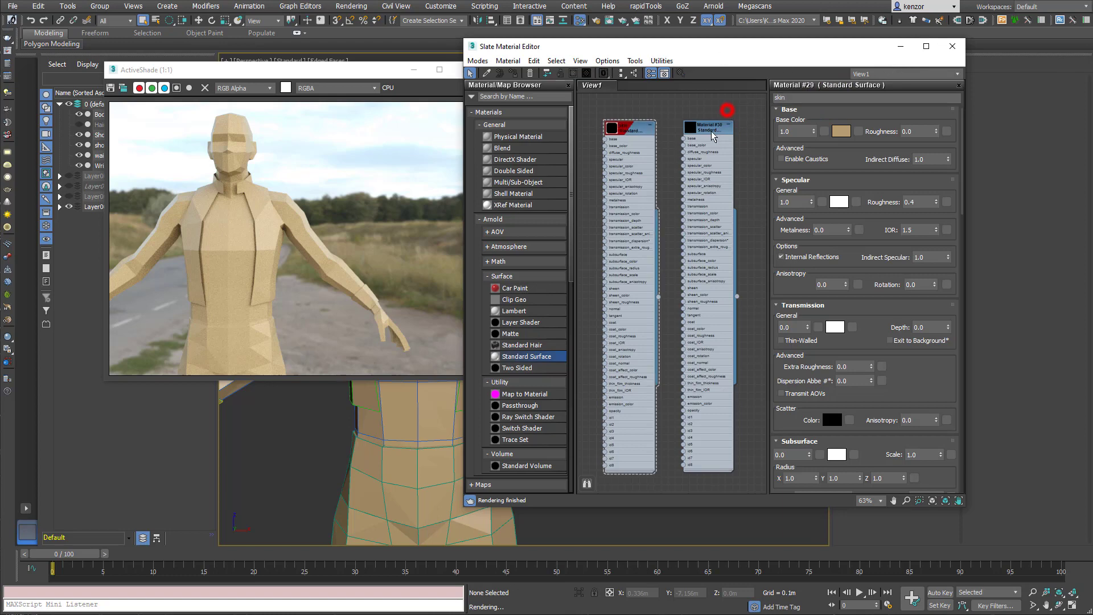
click(706, 128)
text(cloth)
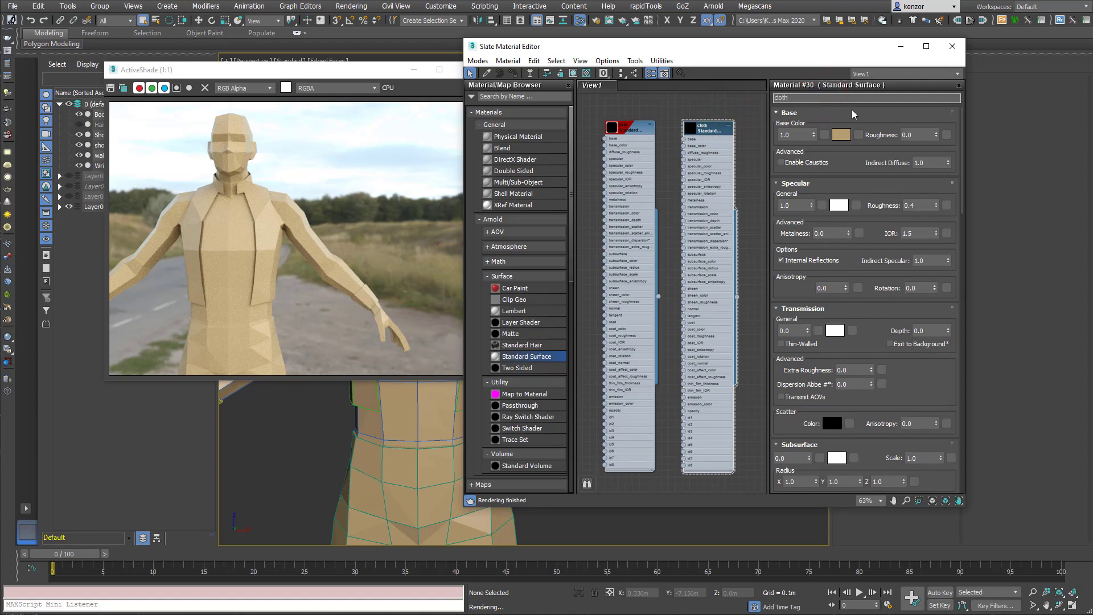
Step: Give the cloth material a muted denim-blue base colour and assign it to the clothing pieces
click(840, 135)
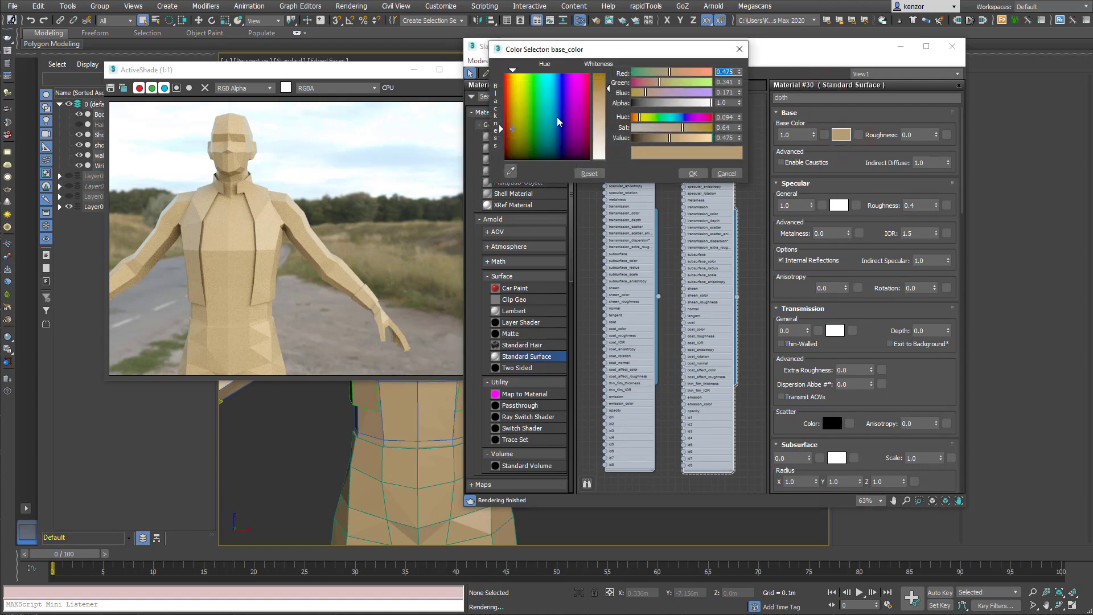
click(559, 110)
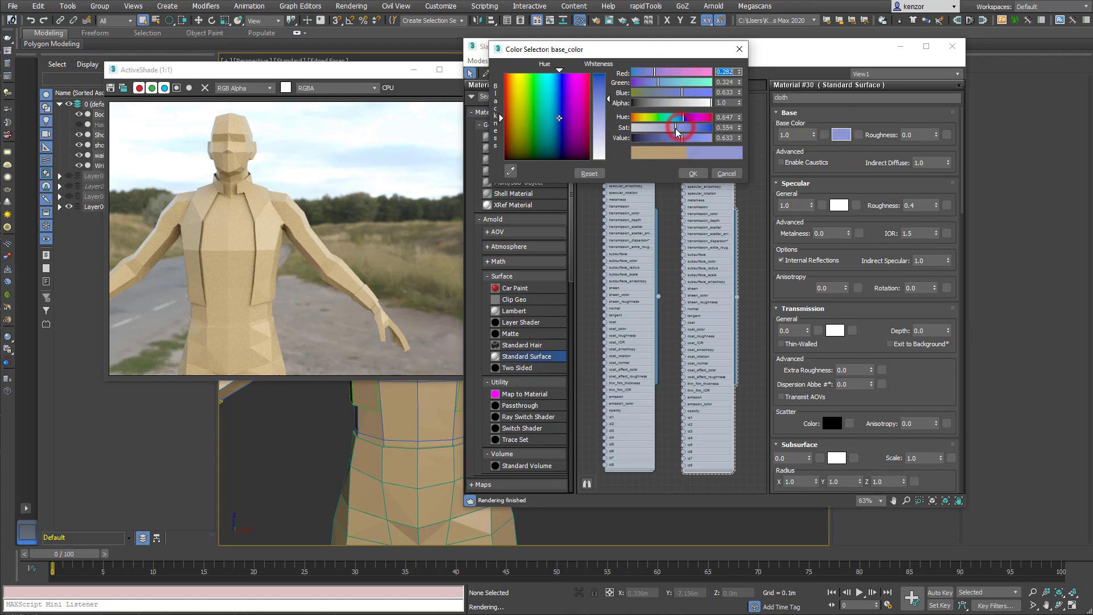
drag(677, 131, 670, 142)
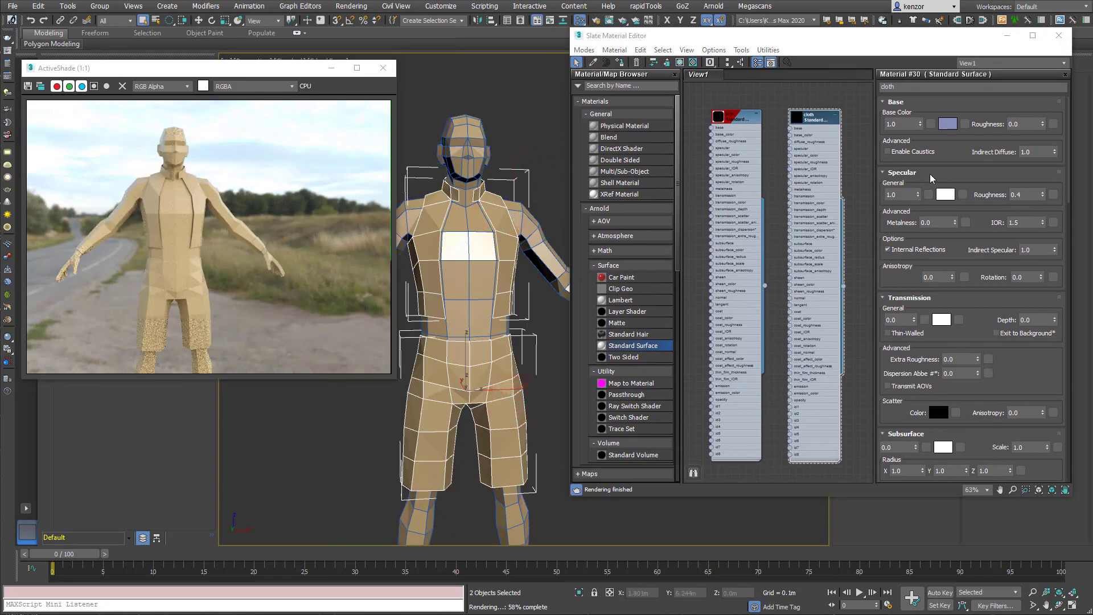
click(813, 119)
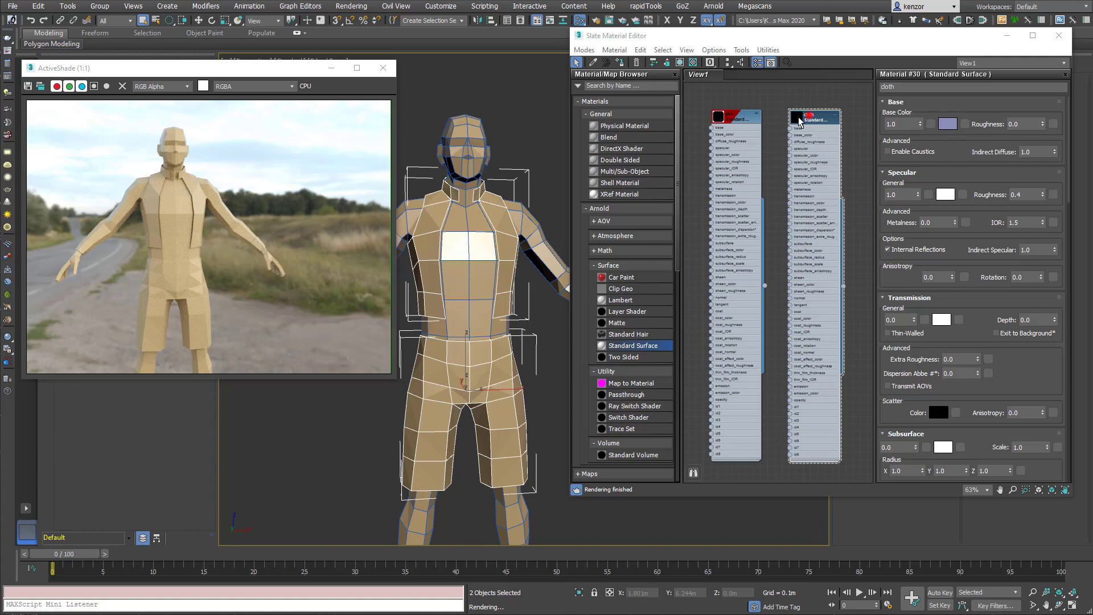
click(617, 61)
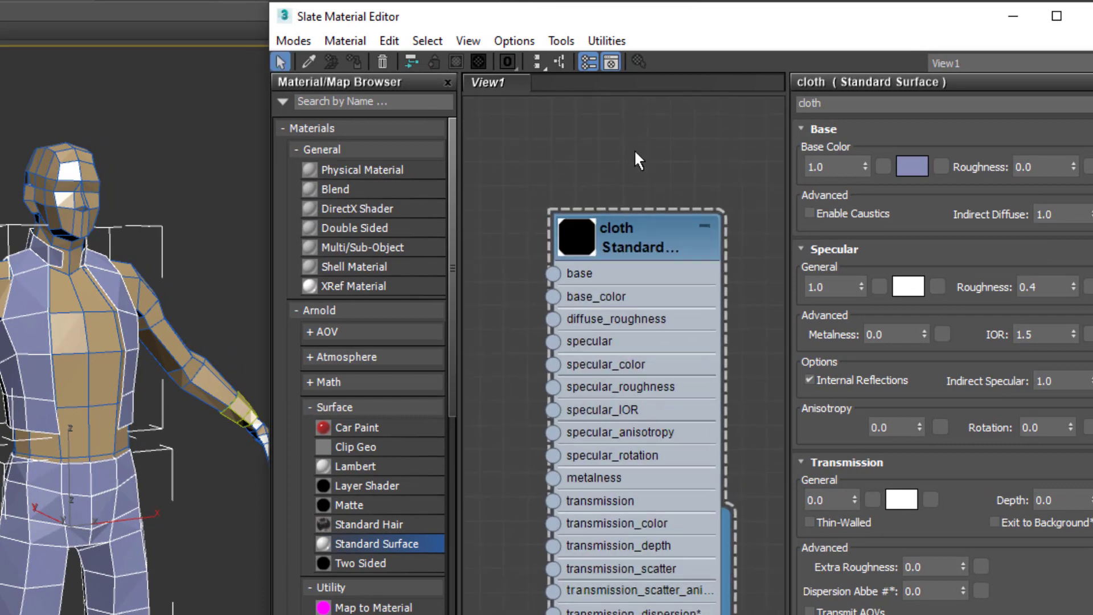
Step: Copy the cloth node into Material #31 and arrange both nodes in the Slate view
drag(634, 237, 561, 220)
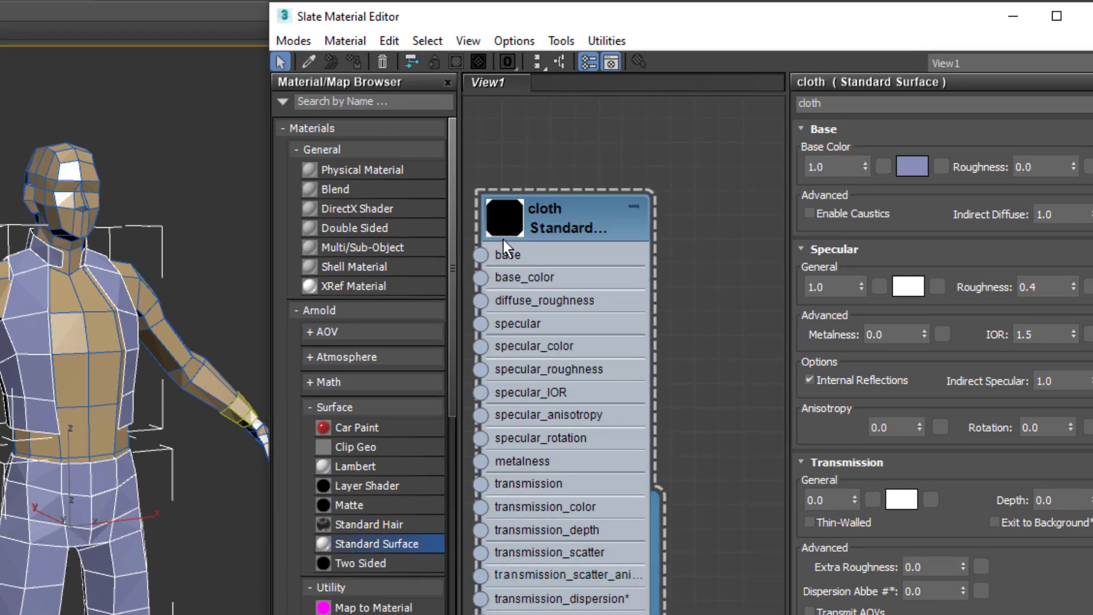
mouse_move(212, 219)
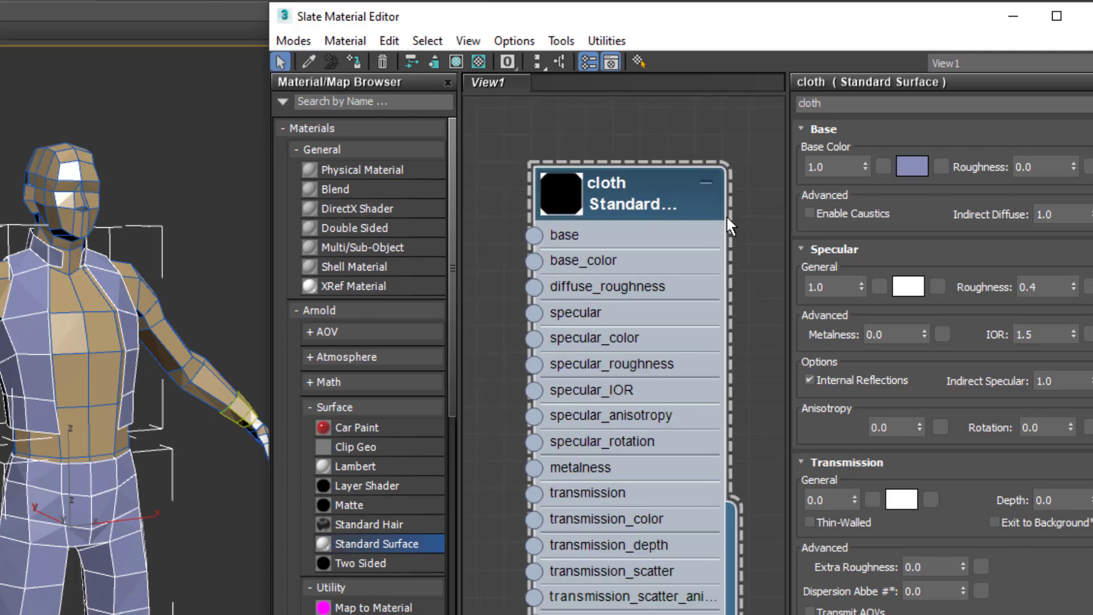
mouse_move(728, 197)
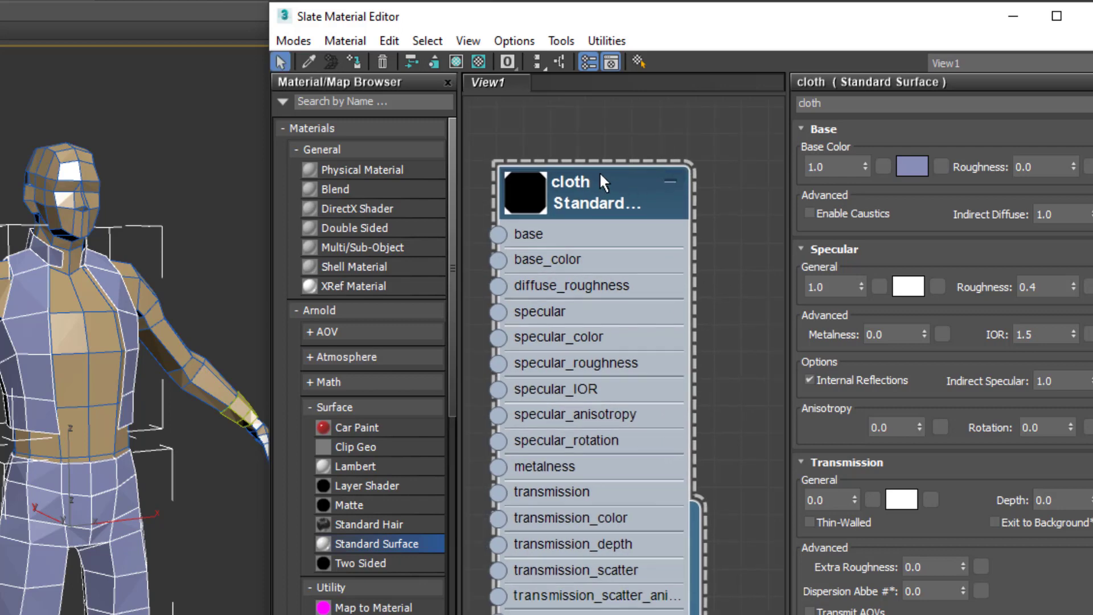
drag(602, 181, 627, 173)
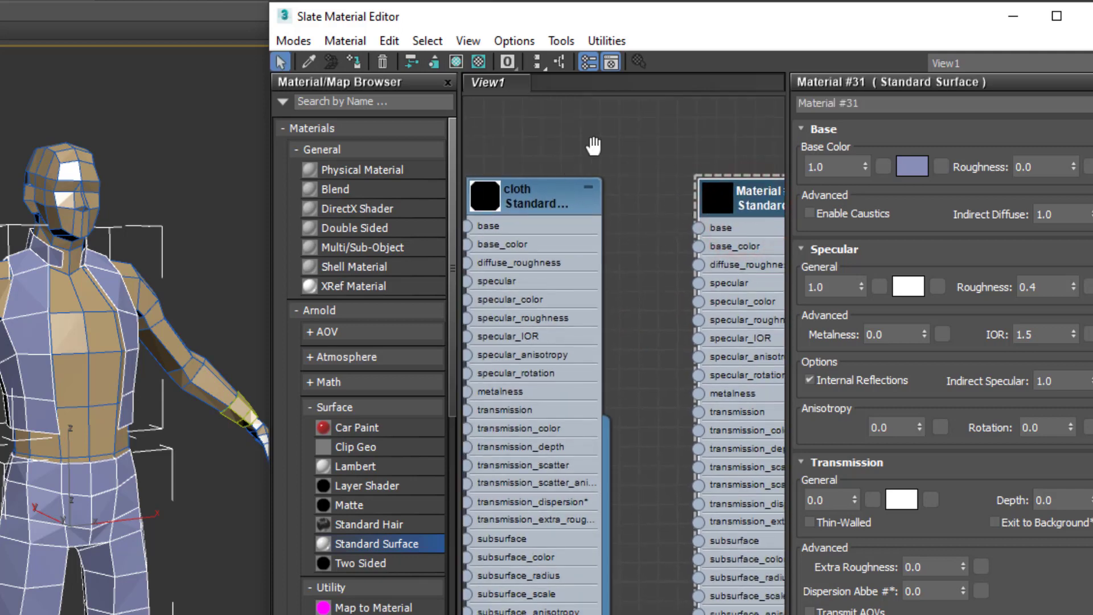
drag(533, 196, 581, 143)
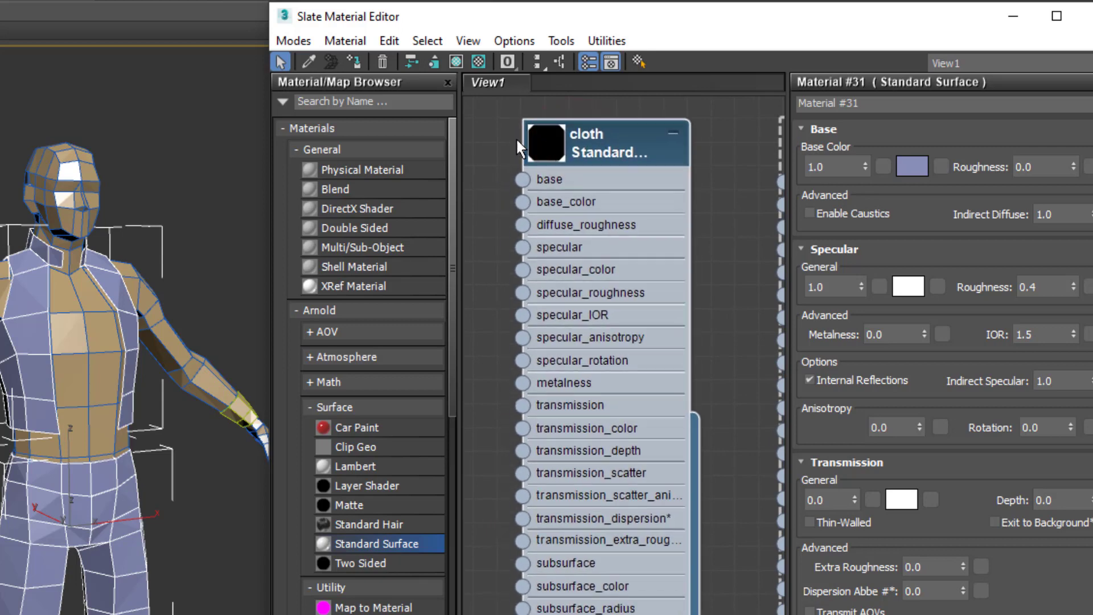
mouse_move(244, 262)
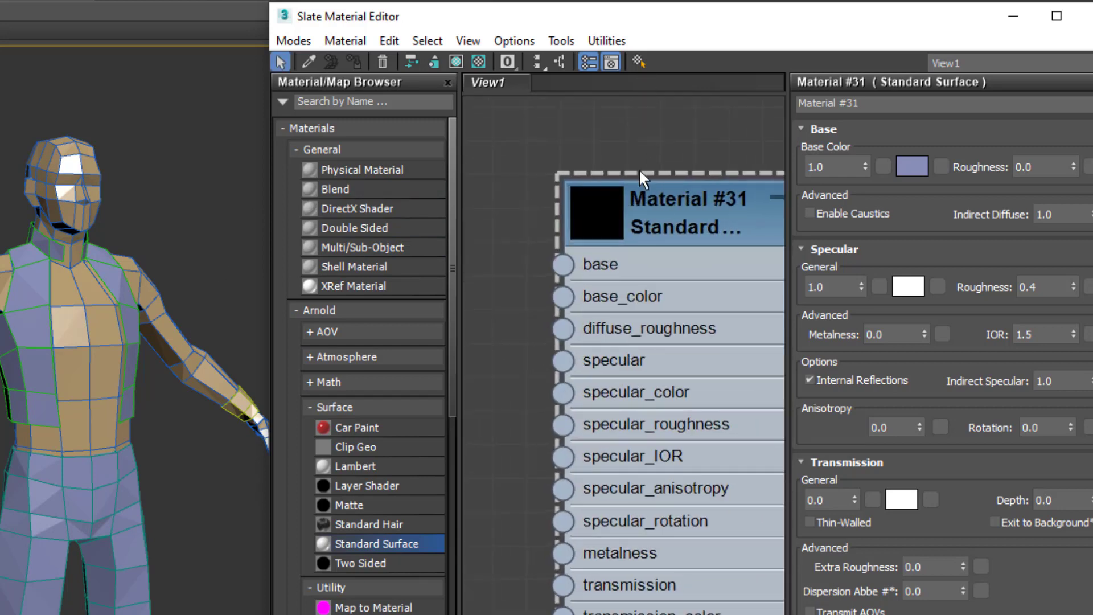
drag(642, 181, 603, 192)
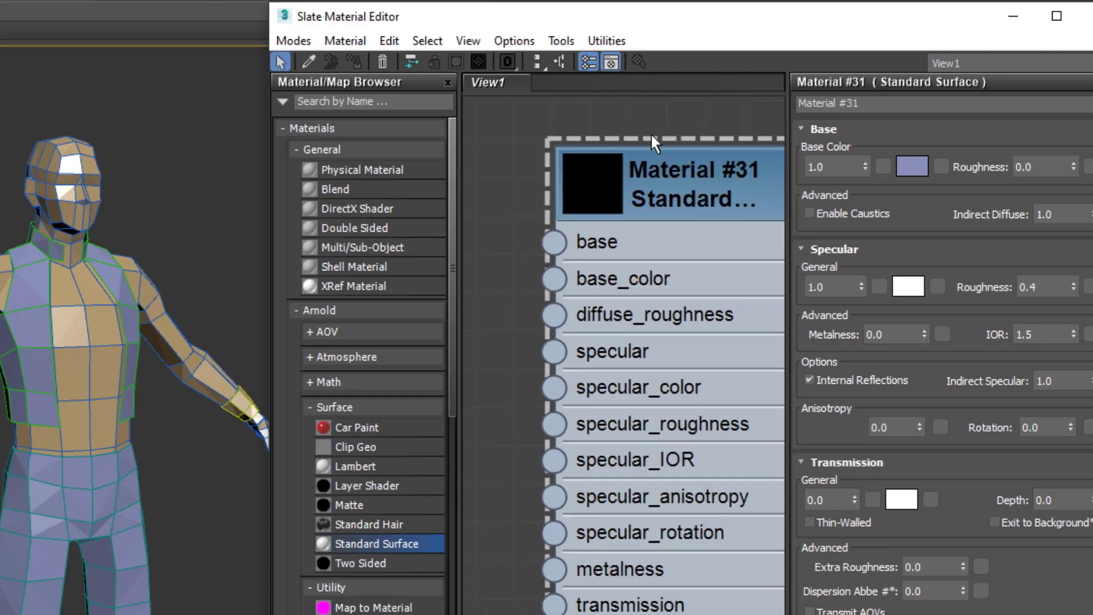
mouse_move(904, 138)
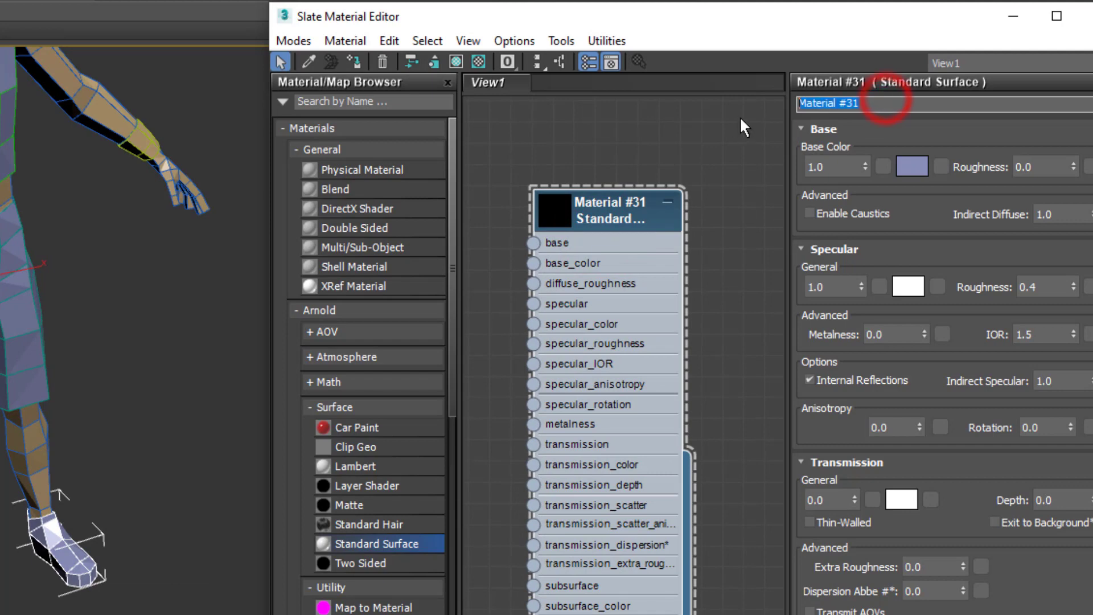
Step: Name the material Shoes and give it a red base colour
text(Shoes)
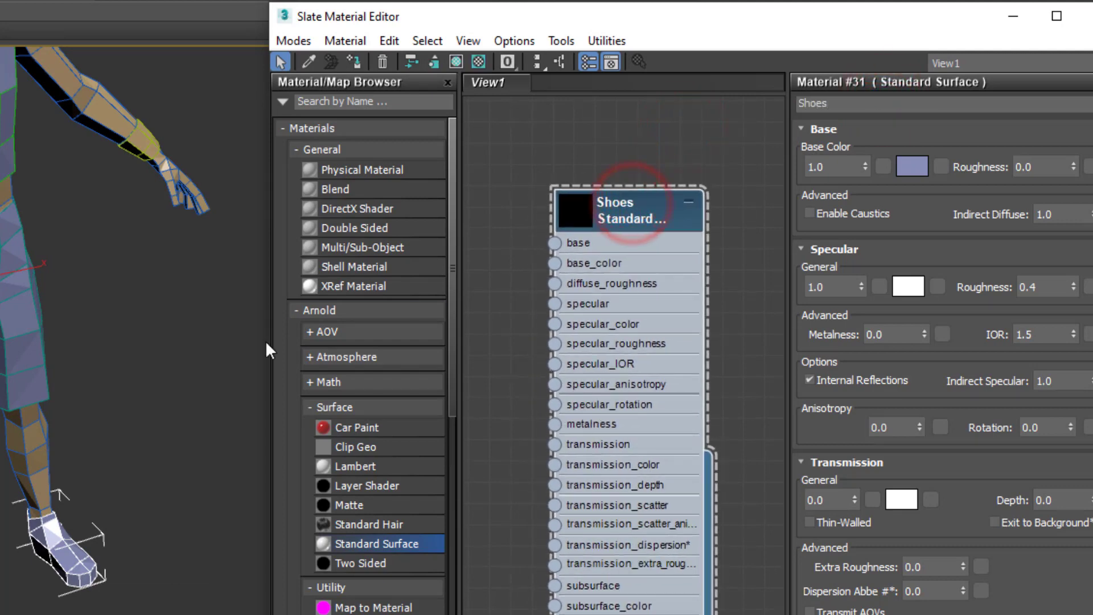
click(910, 167)
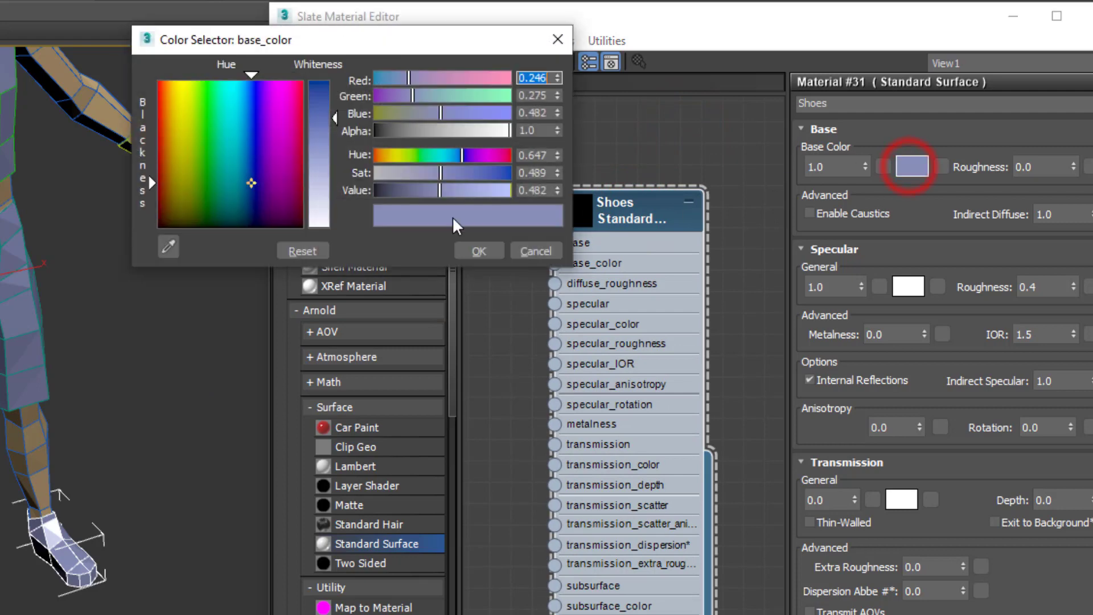
drag(310, 181, 310, 74)
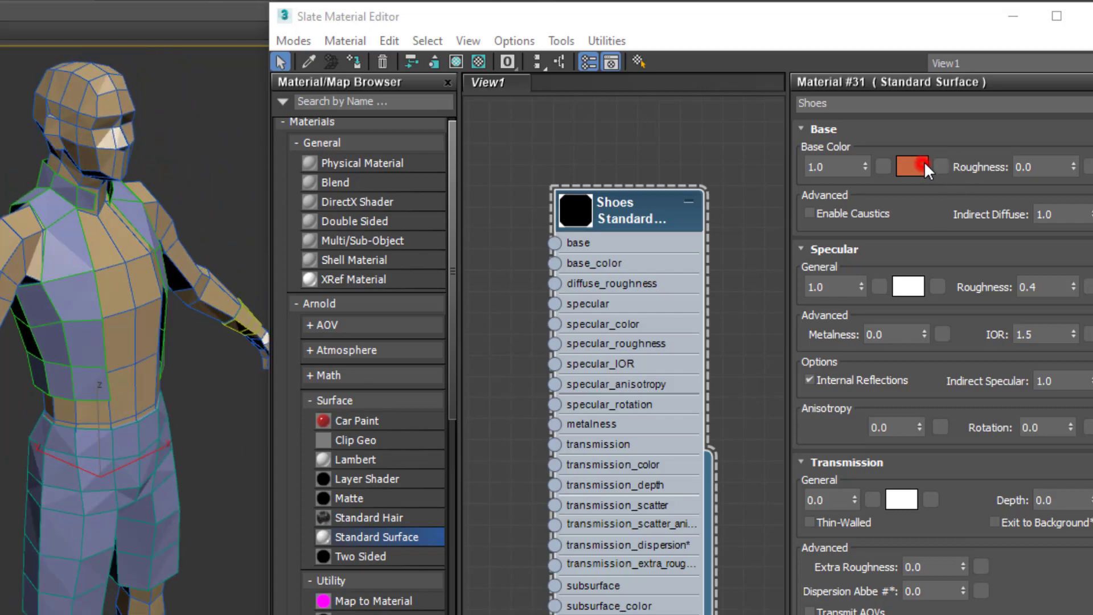
Step: Deepen the shoes' red to a rust tone and select the new Material #32 copy
click(911, 166)
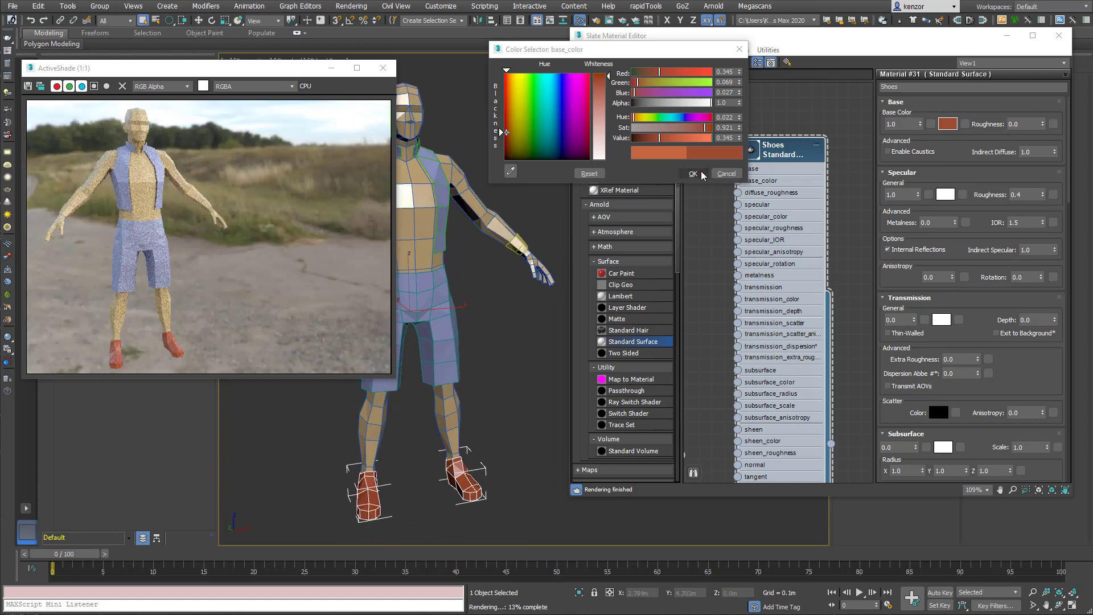
click(690, 173)
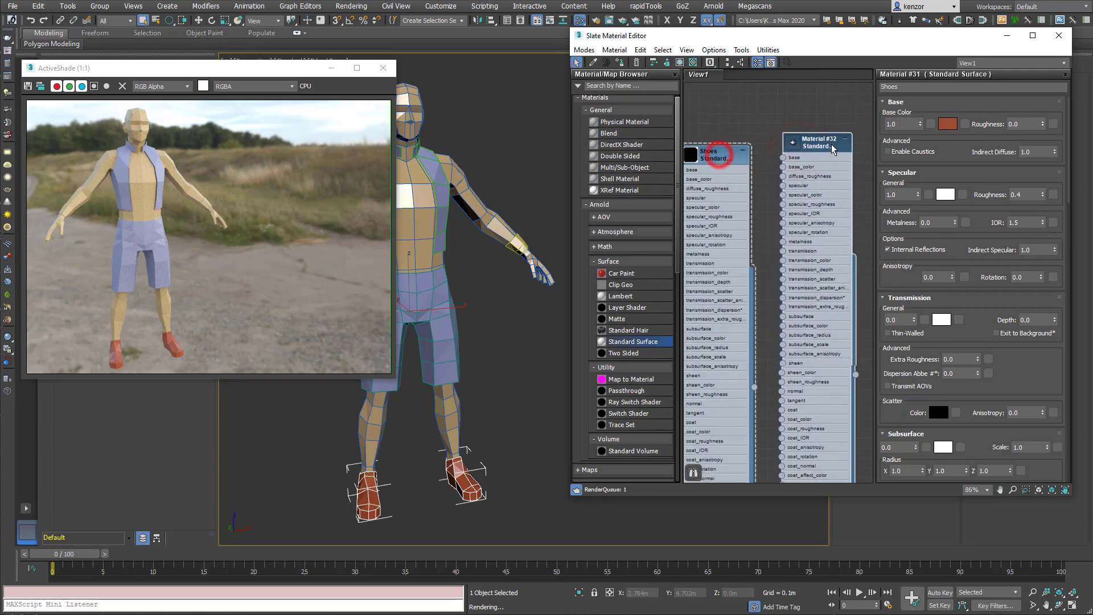
click(819, 144)
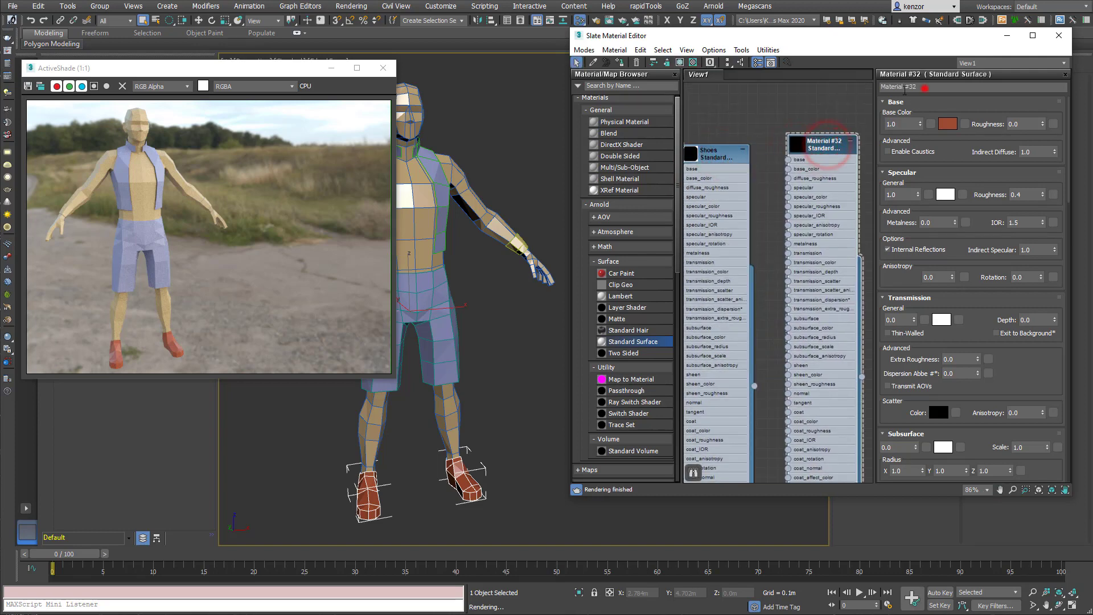